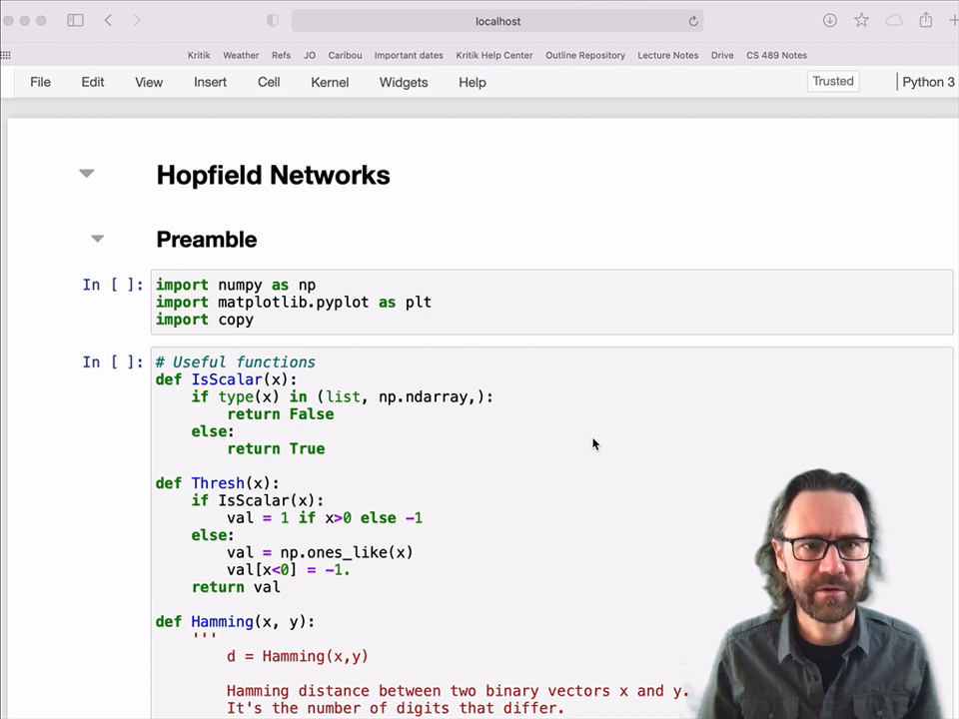
mouse_move(406, 193)
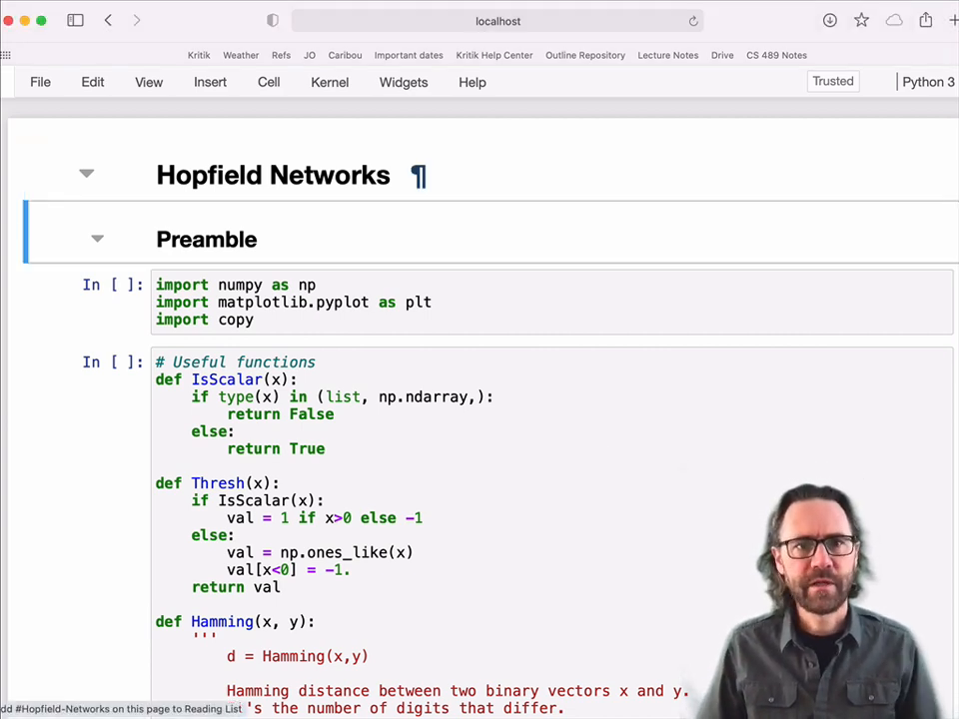
Step: Run the X.shape cell, confirming the four orthogonal vectors have shape (4, 16)
scroll(down, 3)
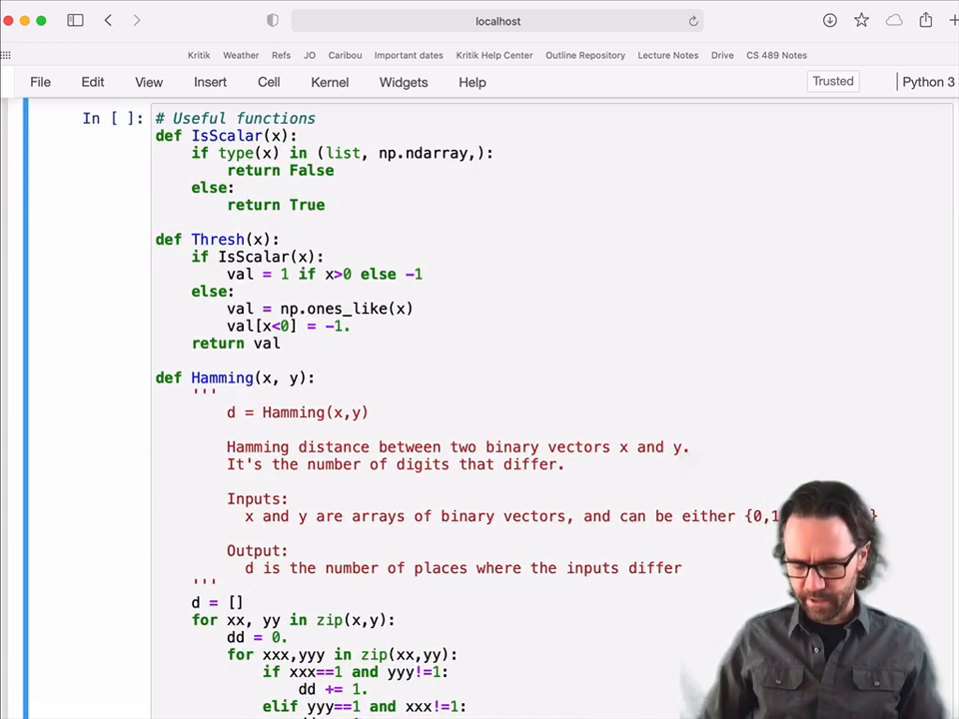
scroll(down, 3)
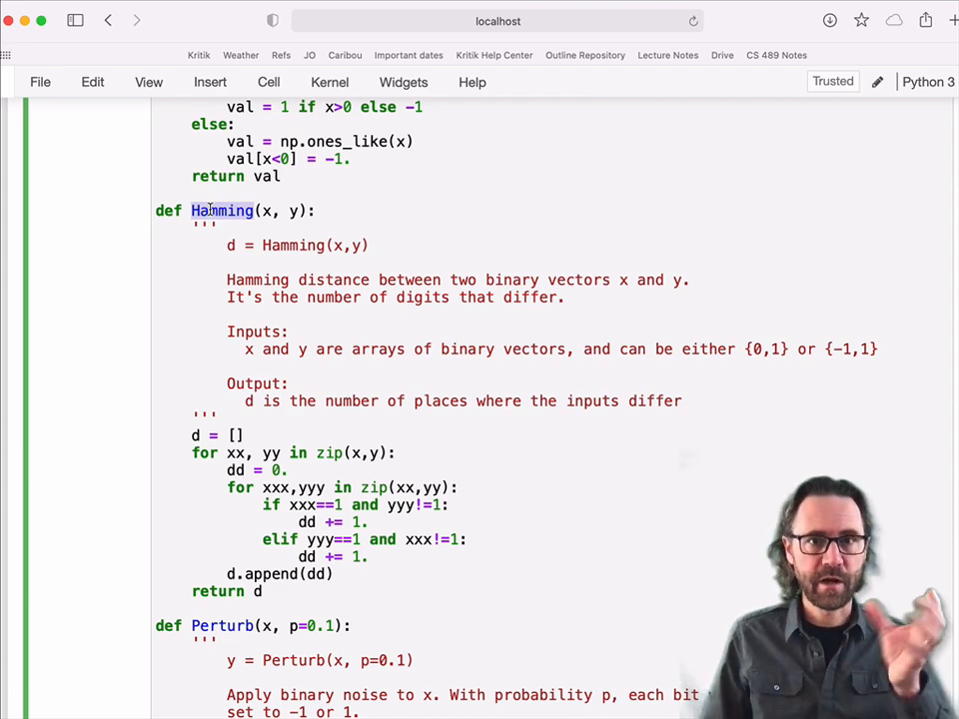
scroll(down, 3)
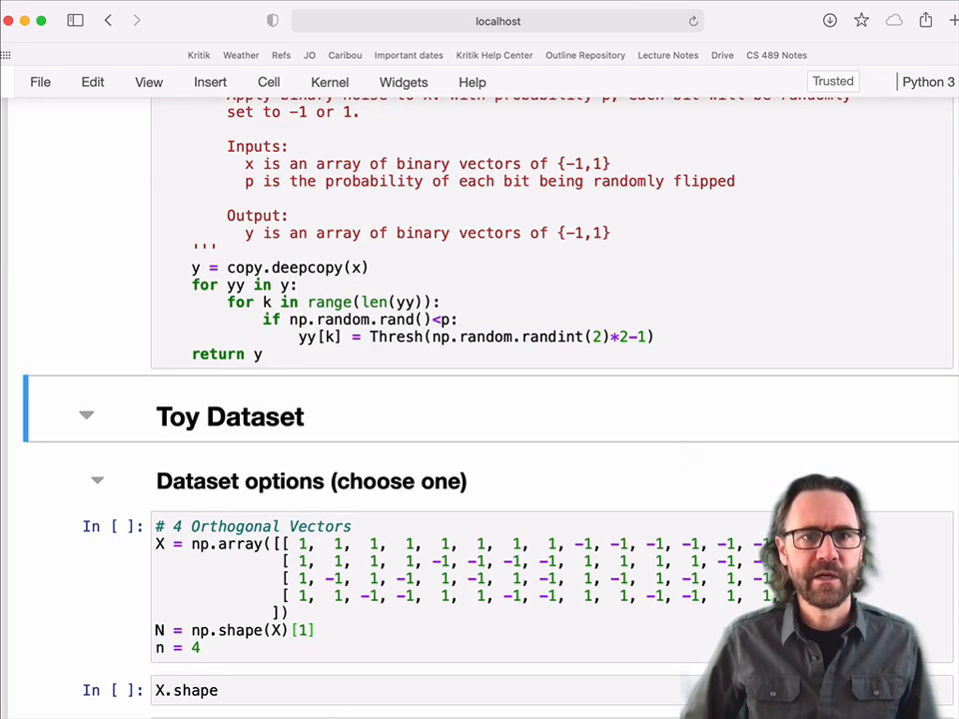
scroll(down, 3)
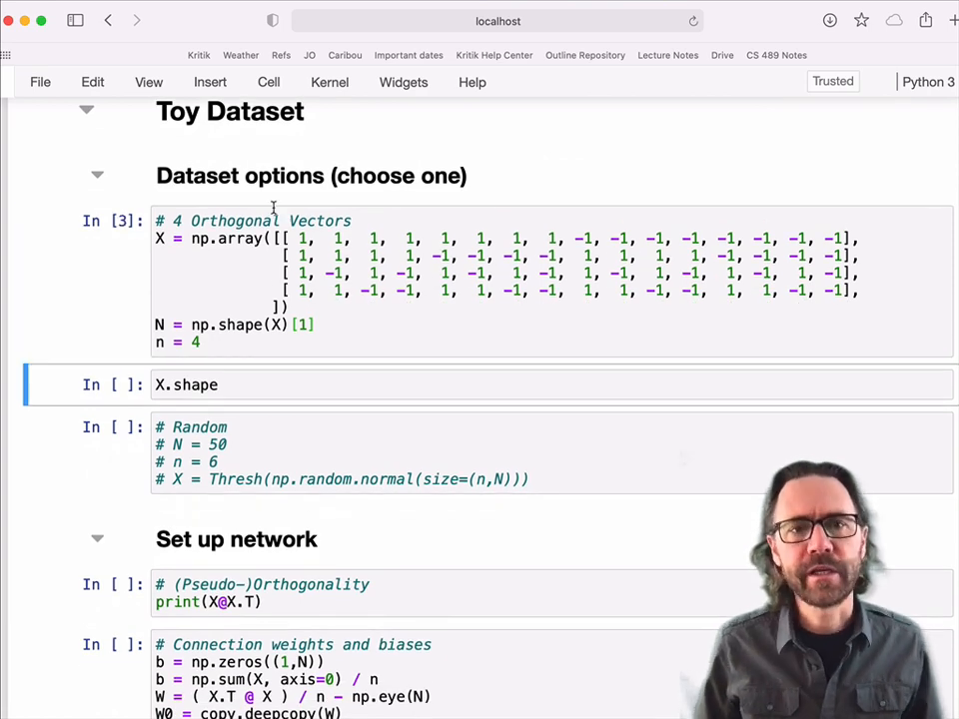
key(shift+Return)
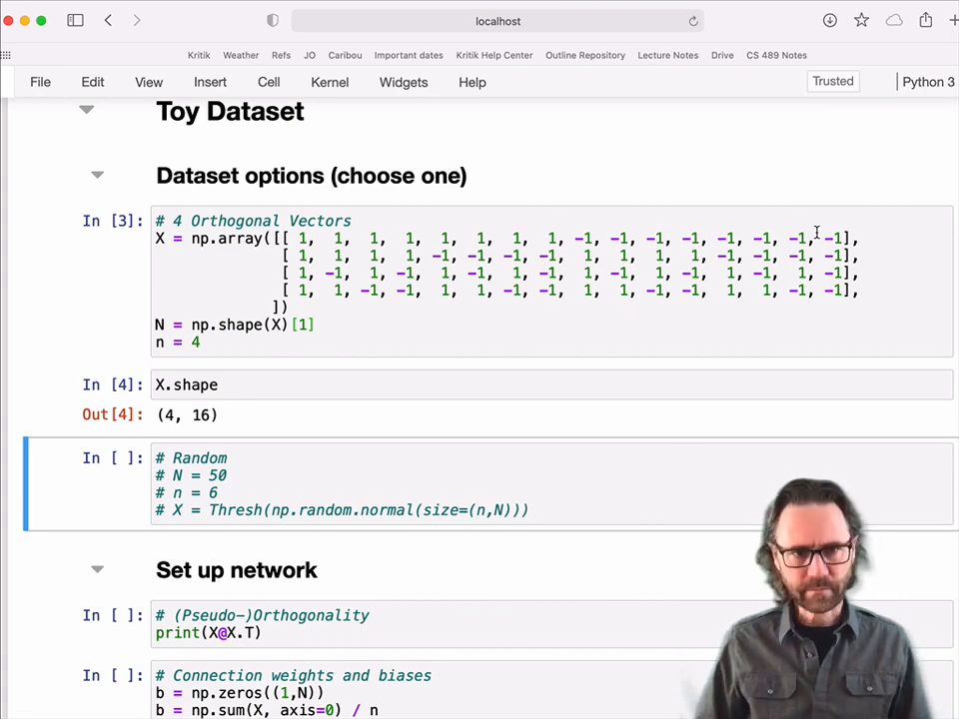
scroll(down, 3)
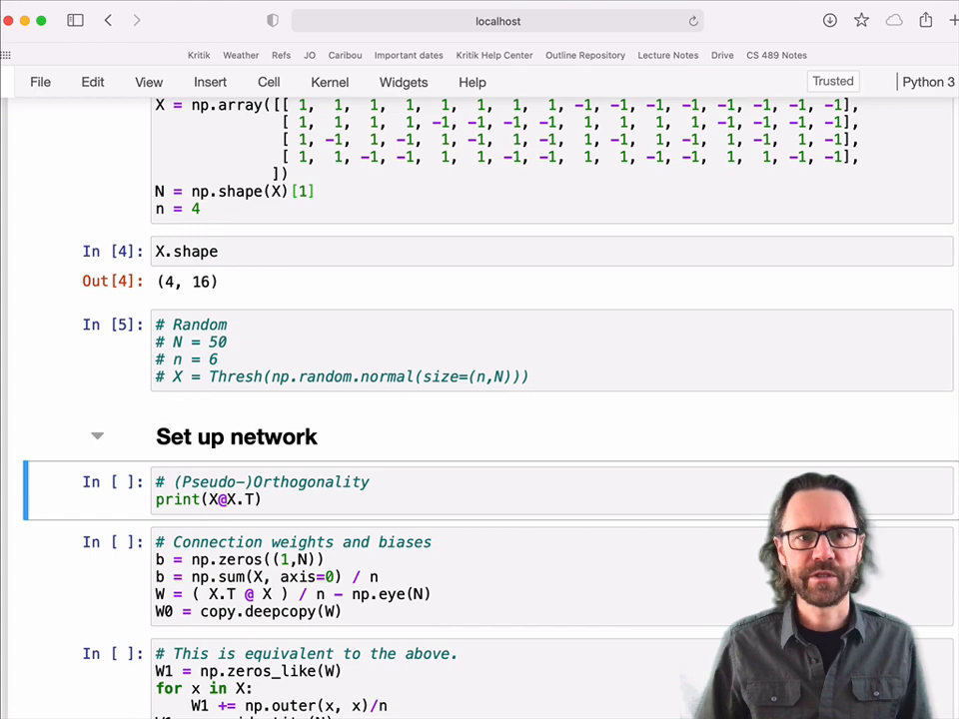
Step: Go through the orthogonality print and the weights-and-biases cells
scroll(down, 3)
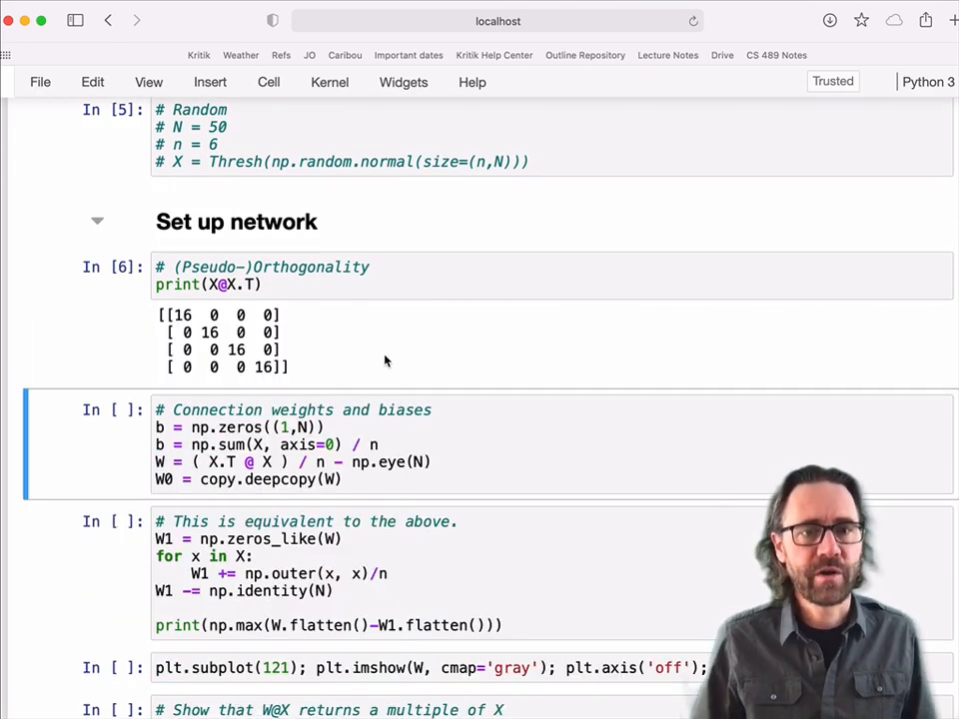
scroll(up, 3)
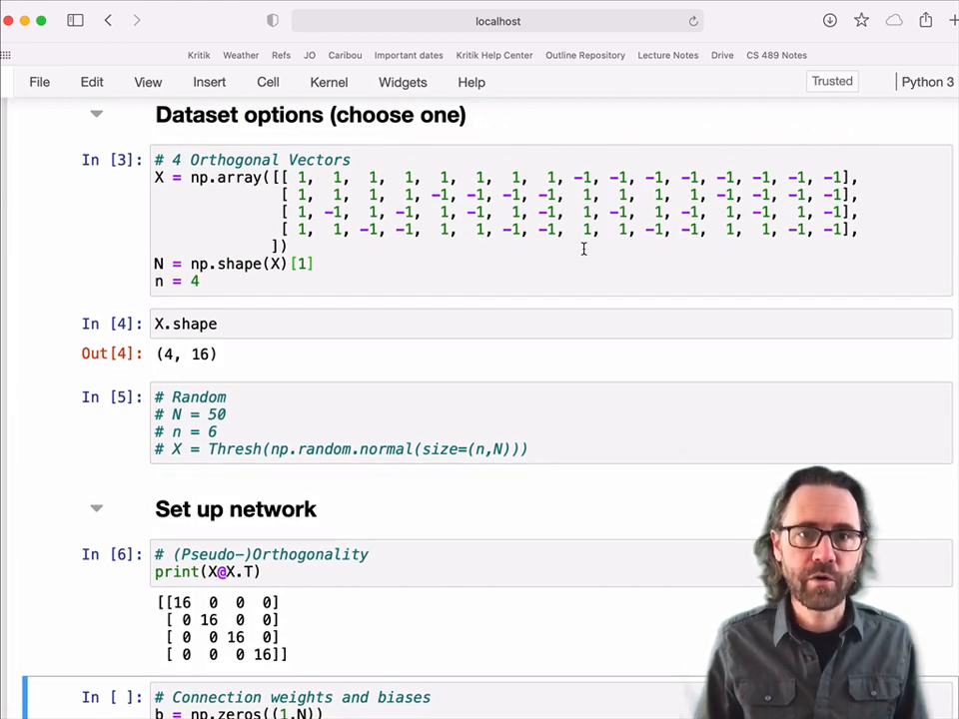
scroll(down, 3)
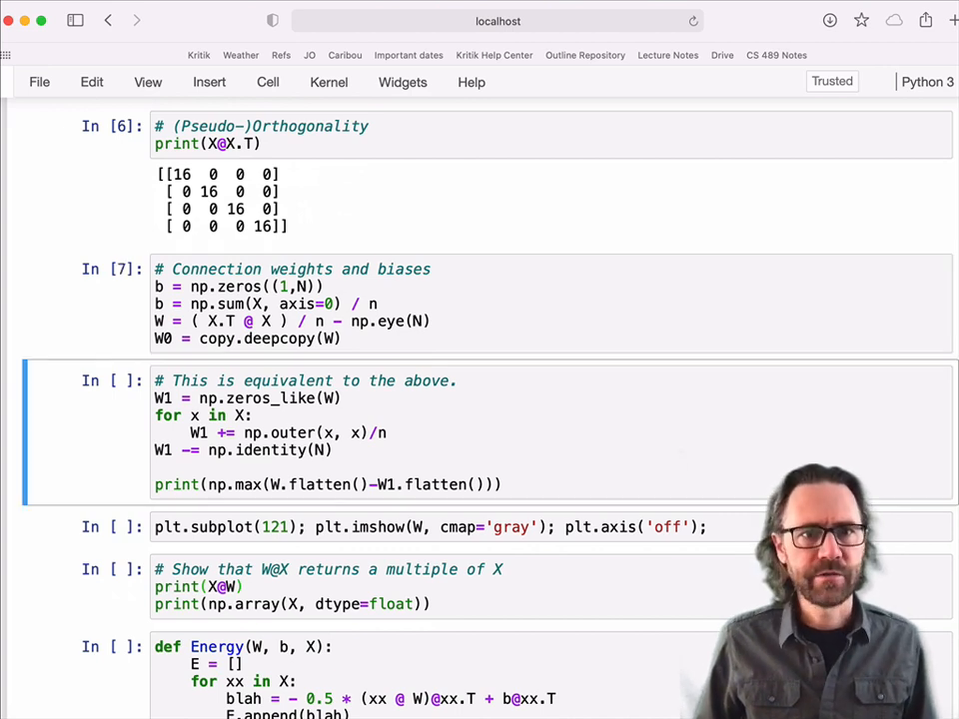
scroll(down, 3)
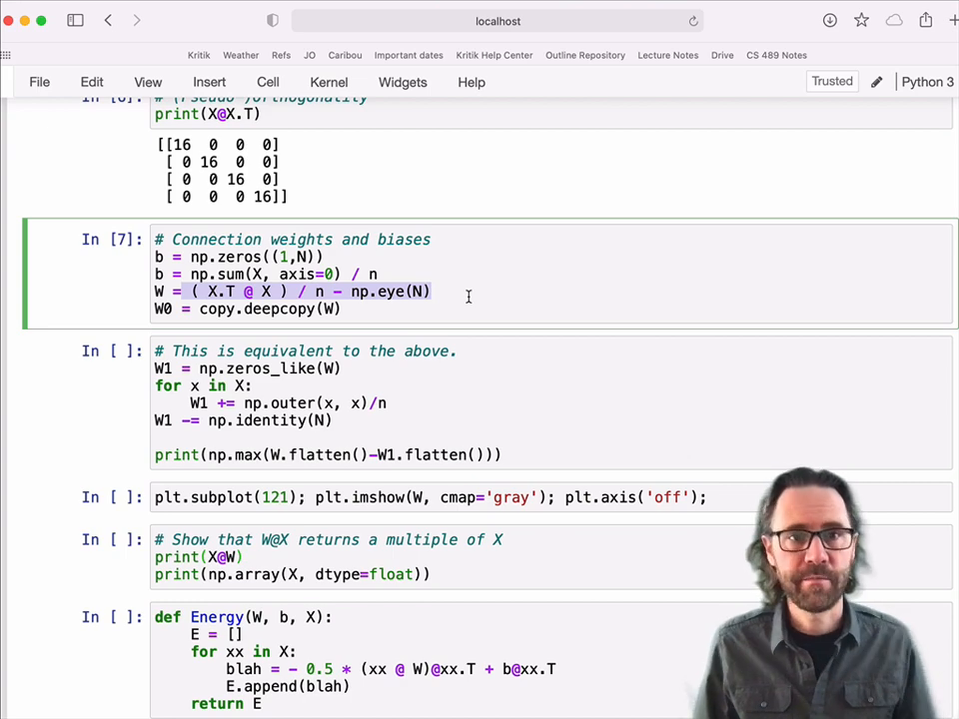
scroll(up, 3)
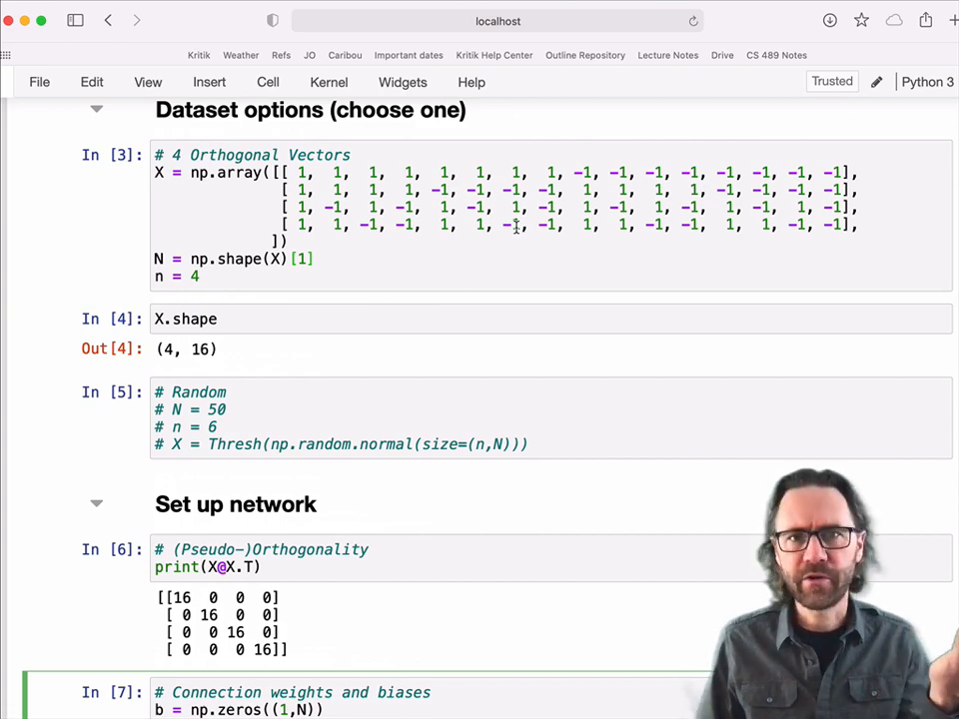
scroll(down, 3)
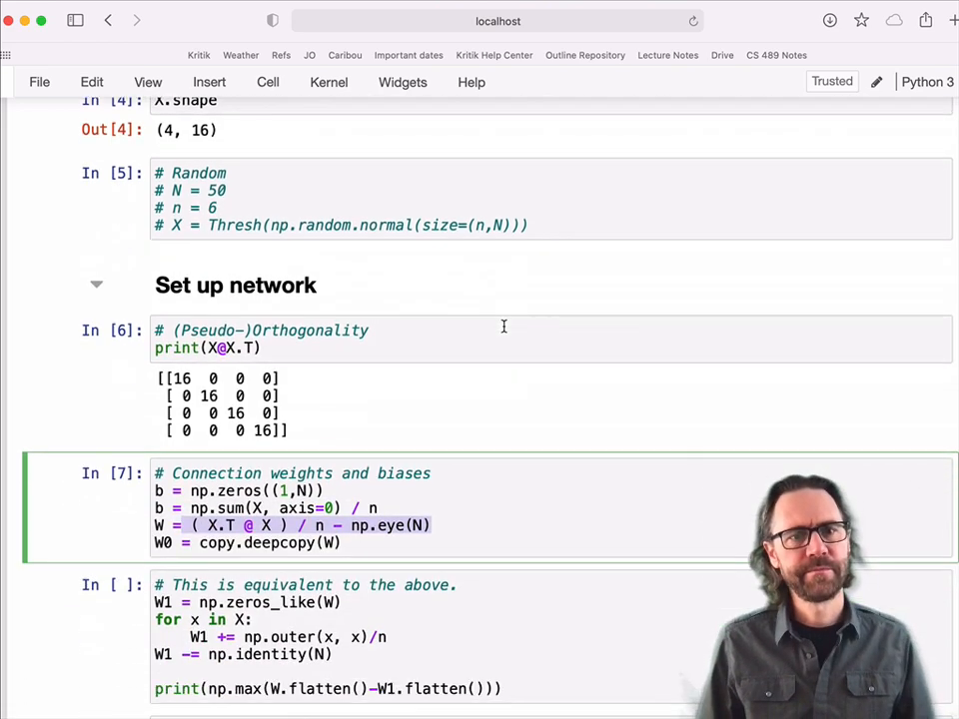
scroll(down, 3)
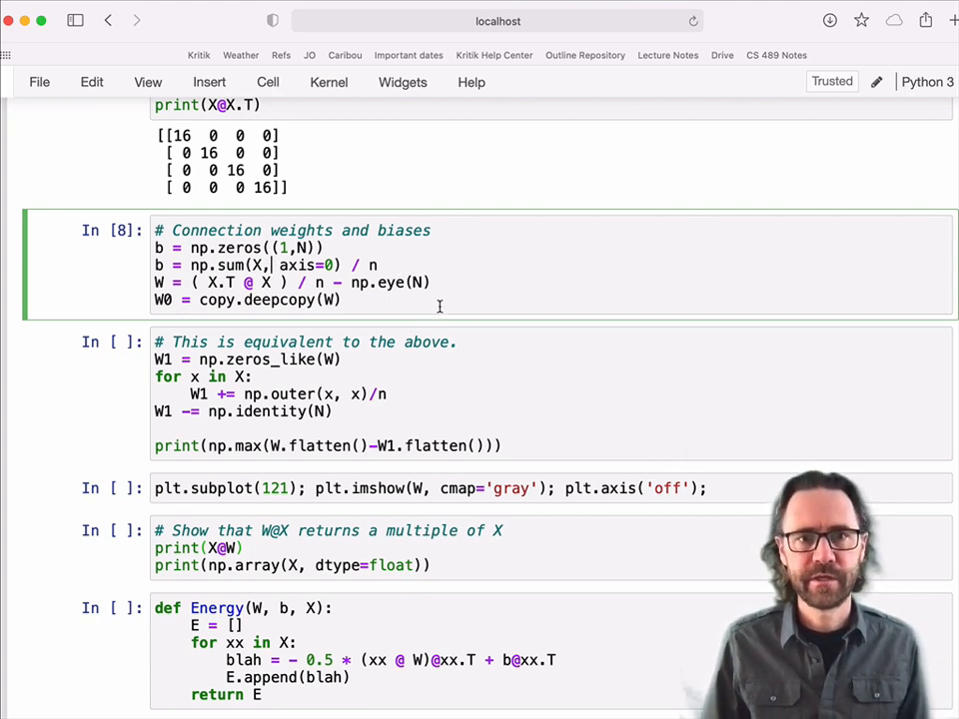
Step: Confirm the loop-based weights match with 0.0 and display the weight matrix image
click(450, 377)
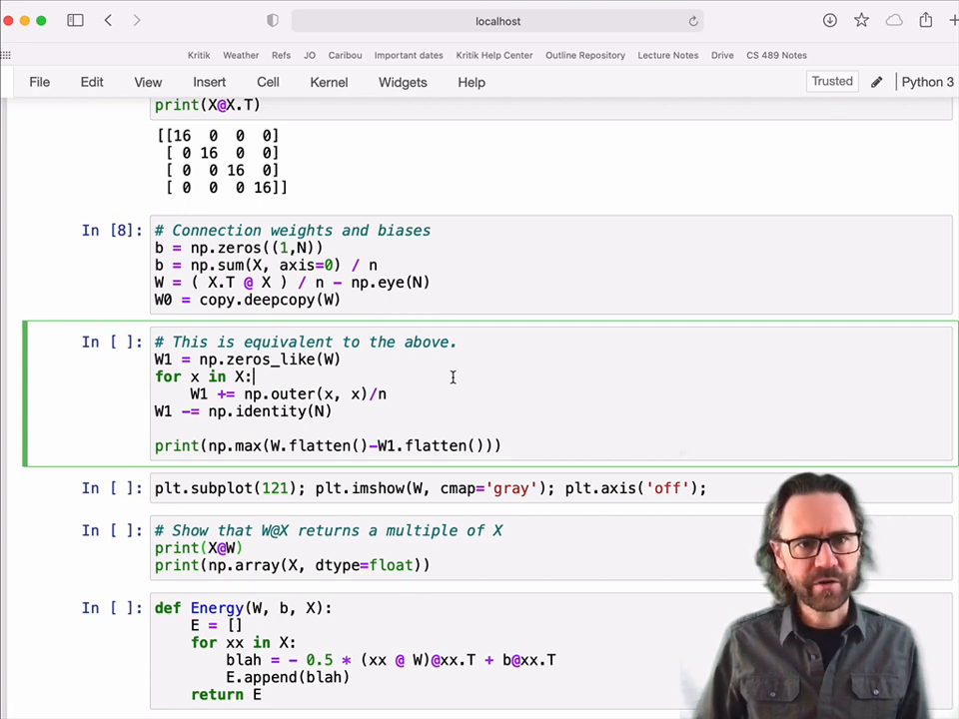
key(shift+enter)
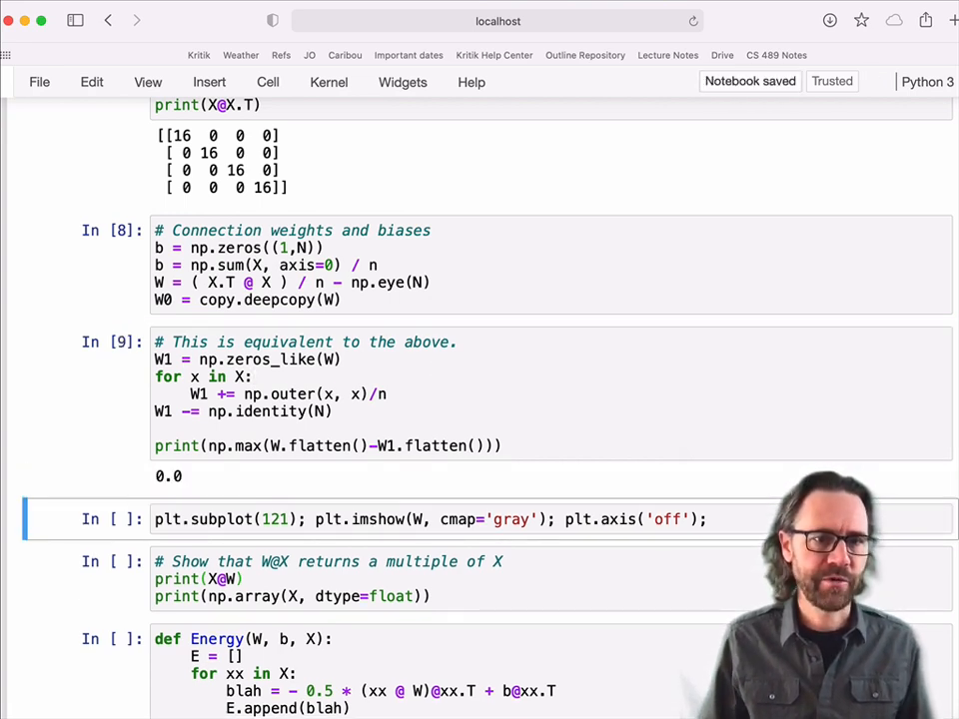
click(357, 445)
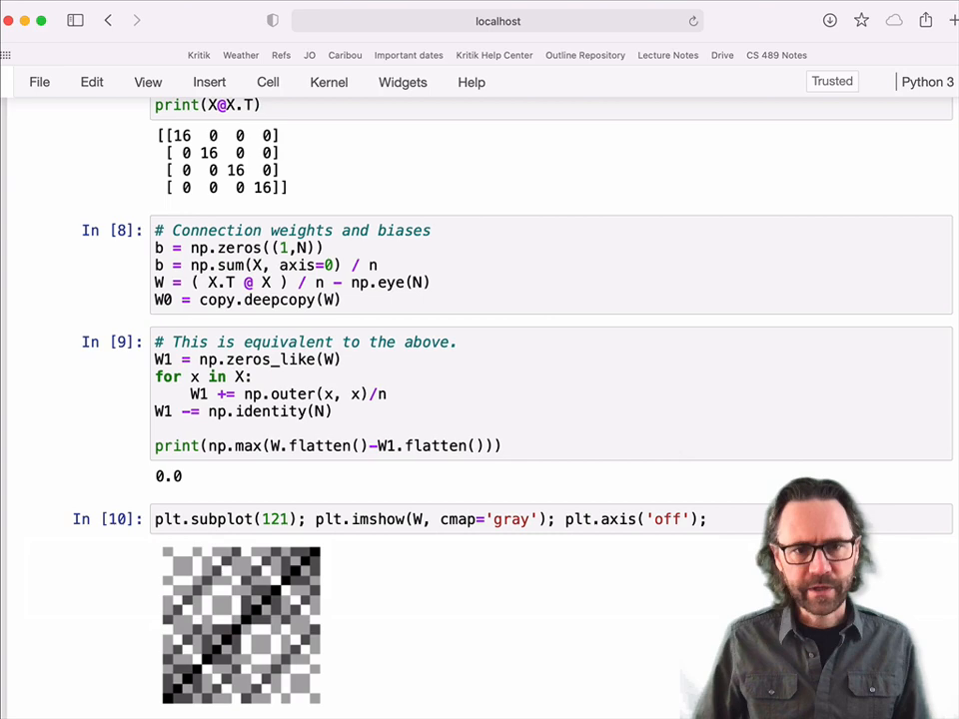
Step: Run the W@X cell and highlight X and X@W, showing each pattern scaled by 3
scroll(down, 3)
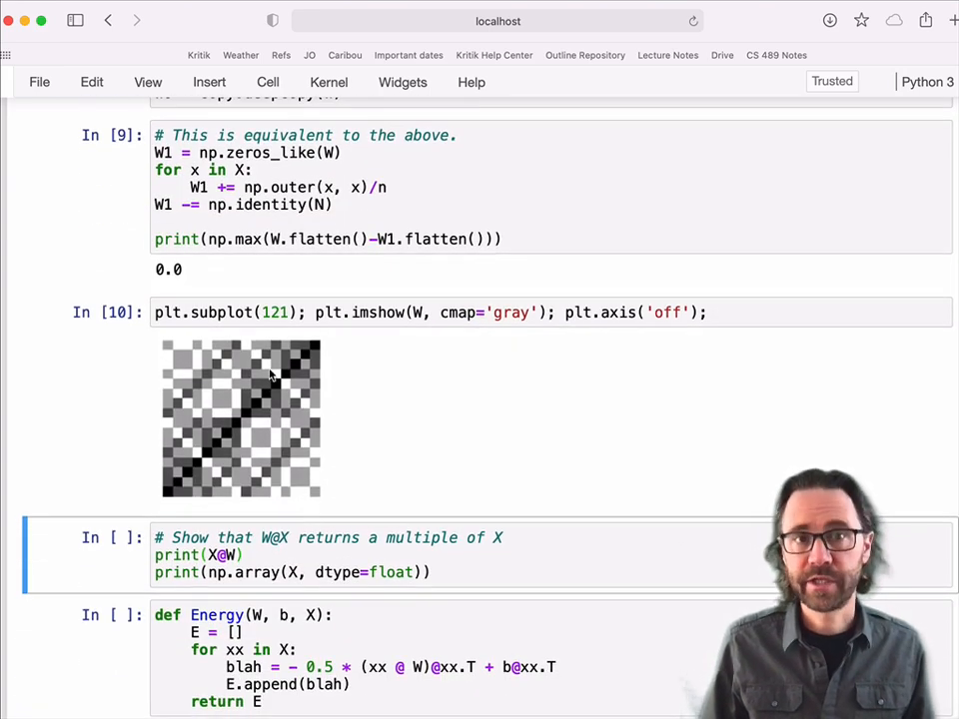
mouse_move(194, 379)
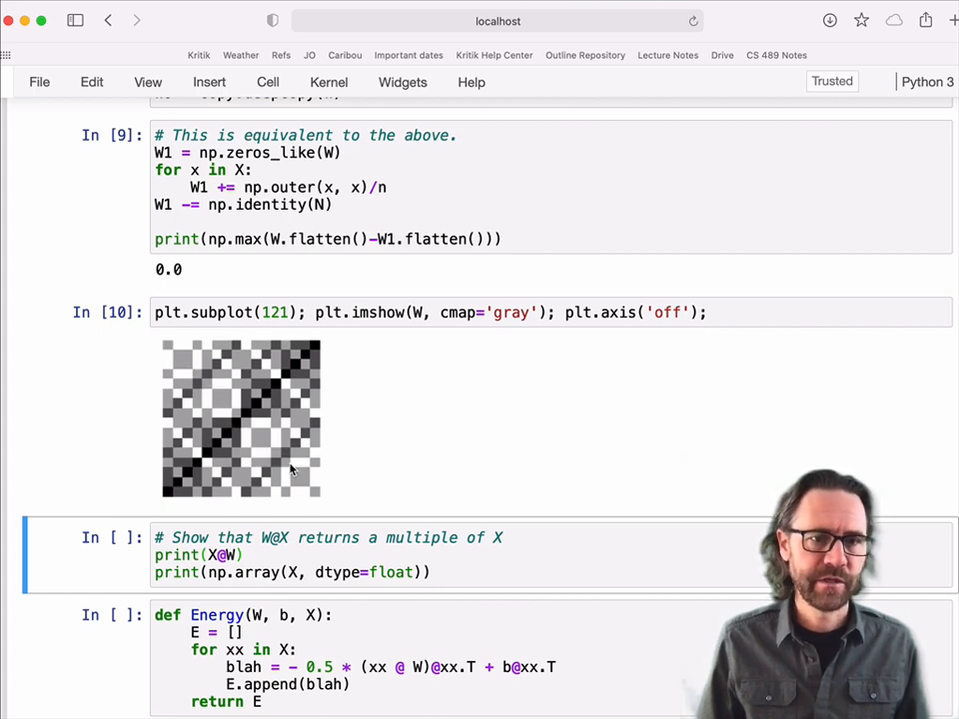
scroll(down, 3)
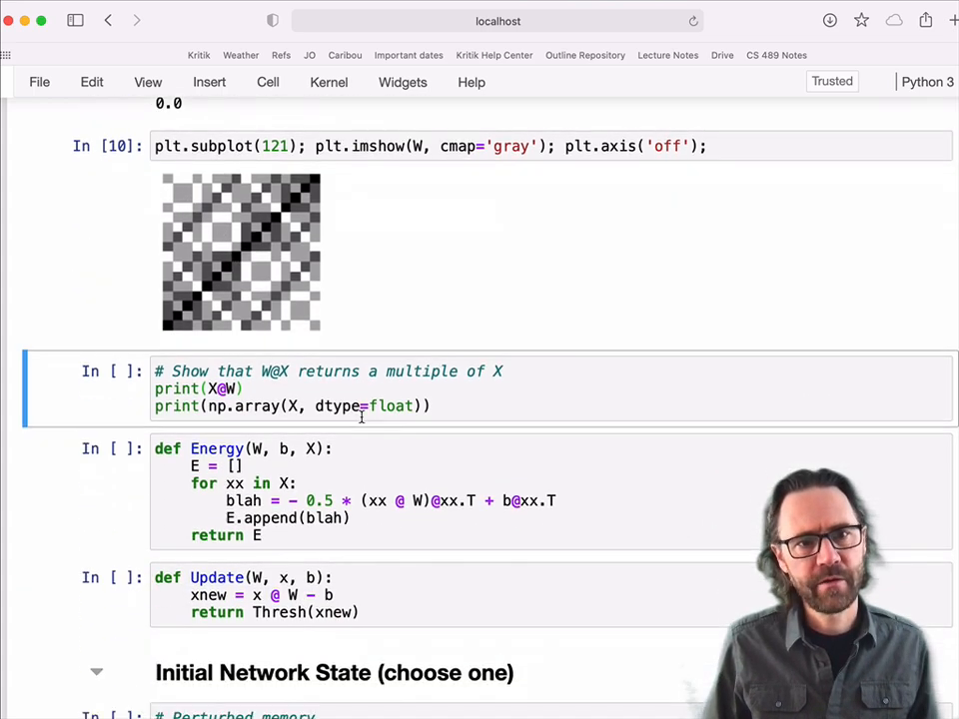
scroll(down, 3)
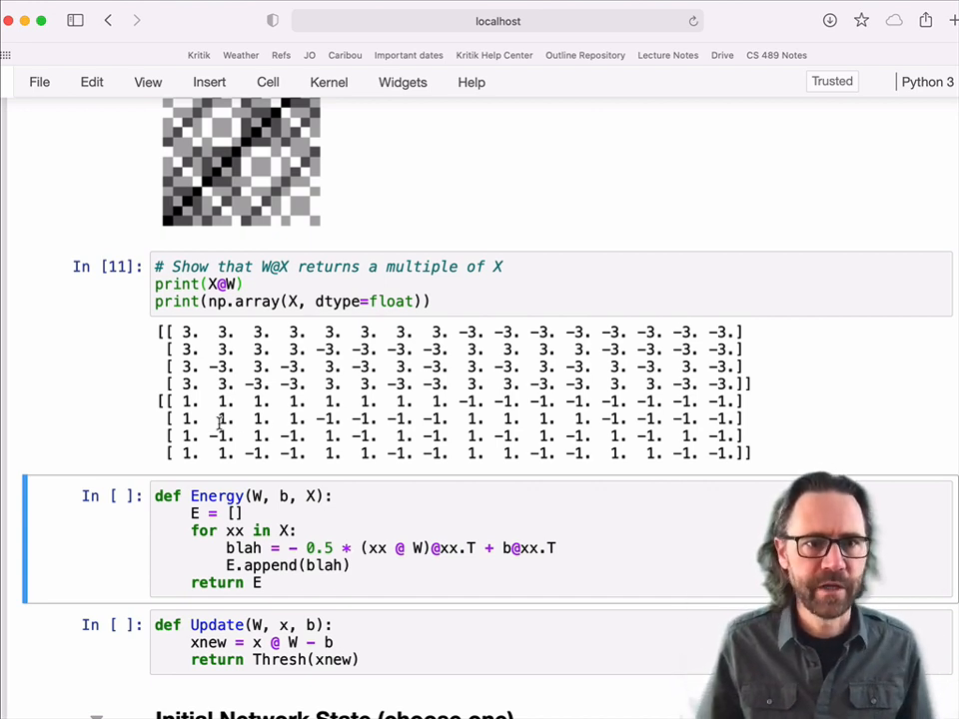
drag(170, 400, 699, 452)
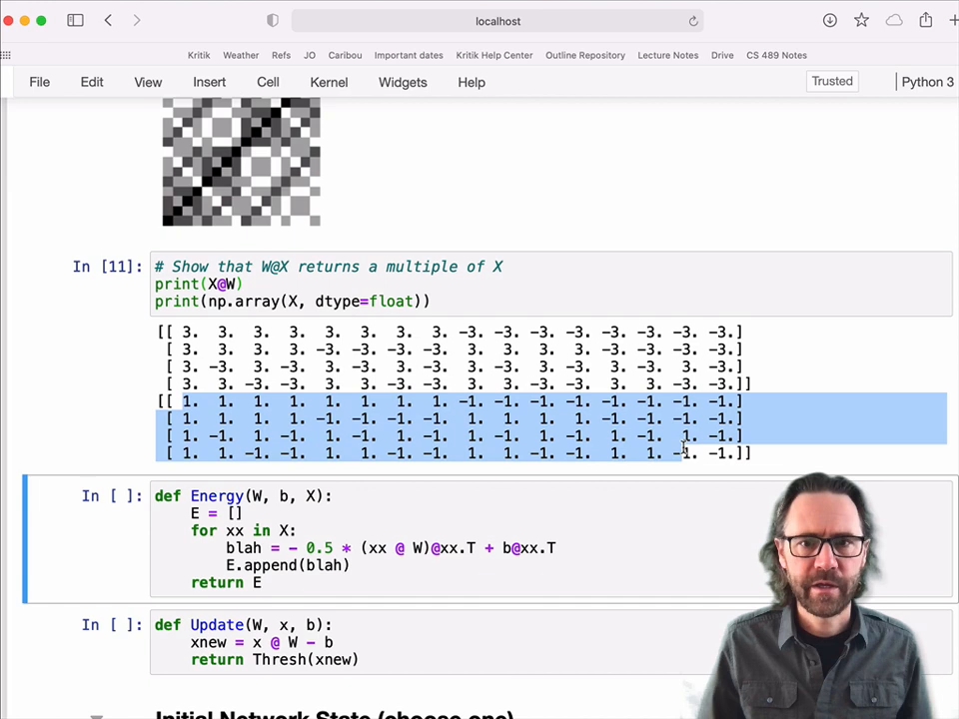
click(335, 267)
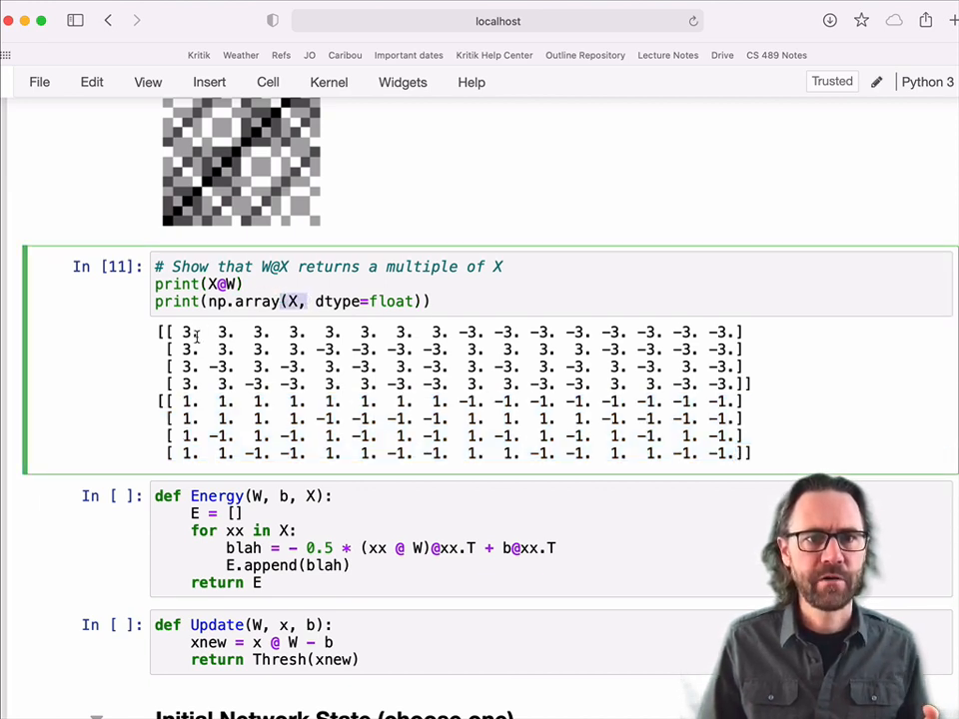
drag(184, 332, 744, 383)
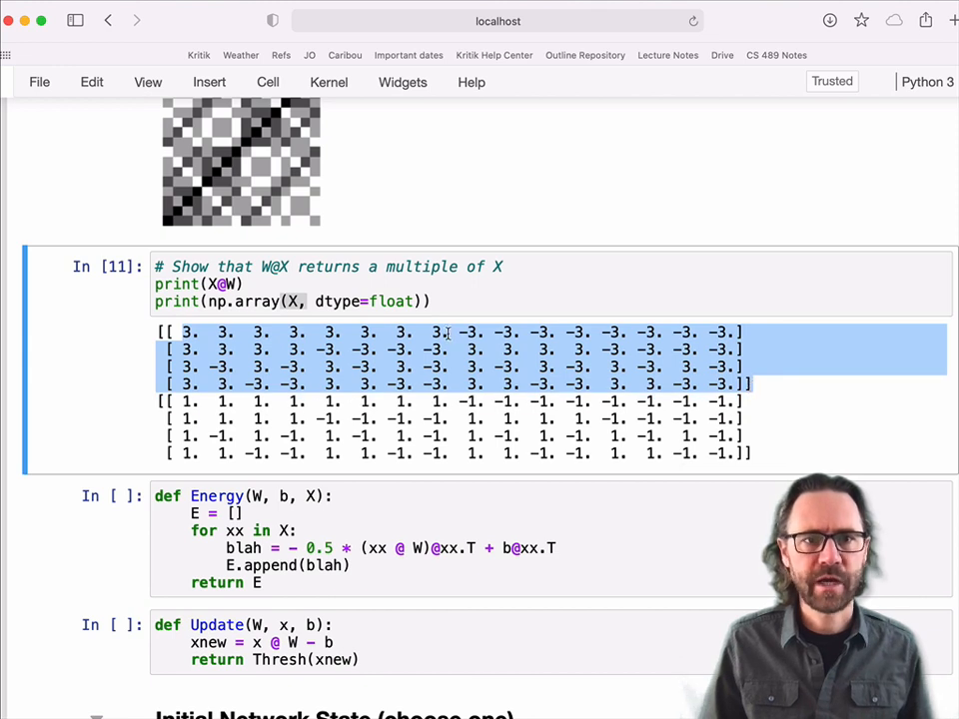
click(264, 332)
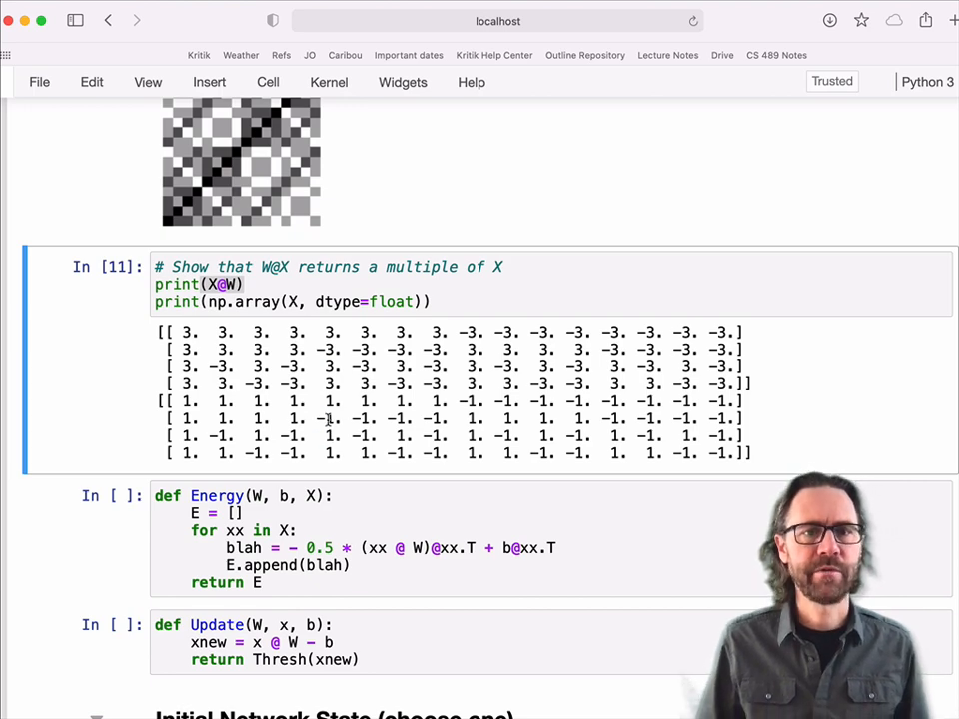
Step: Run the Update function cell that thresholds the weighted input
scroll(down, 3)
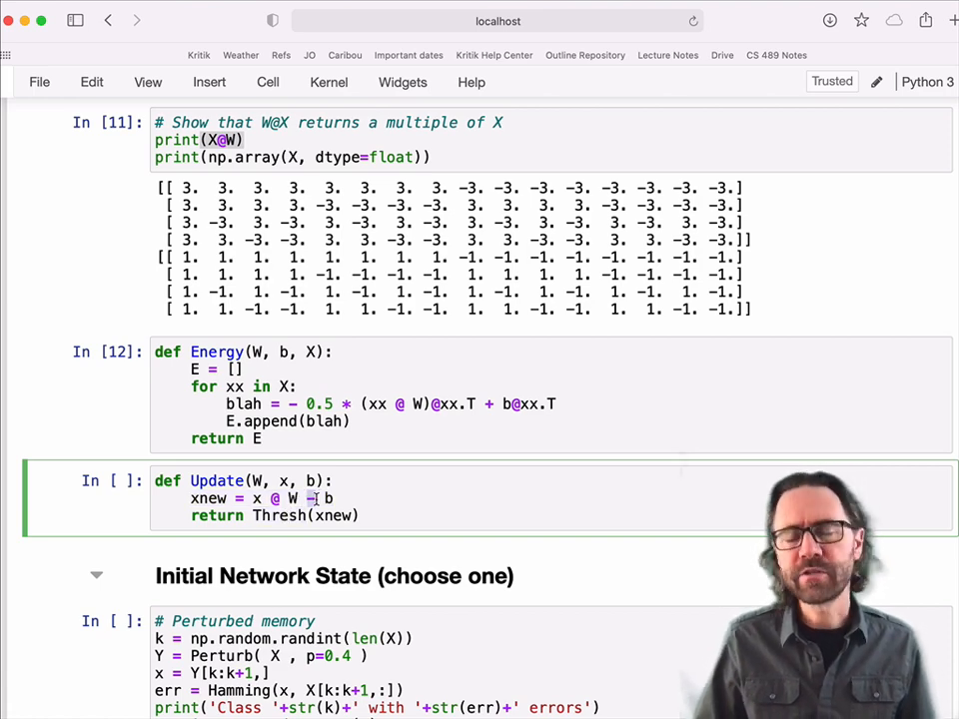
scroll(down, 3)
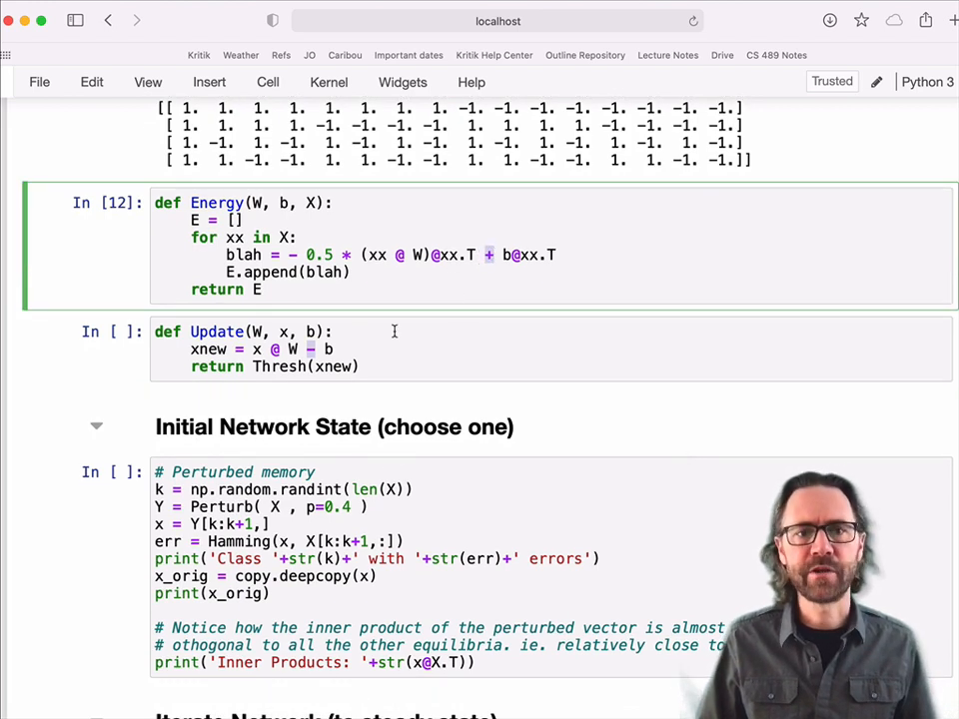
click(390, 349)
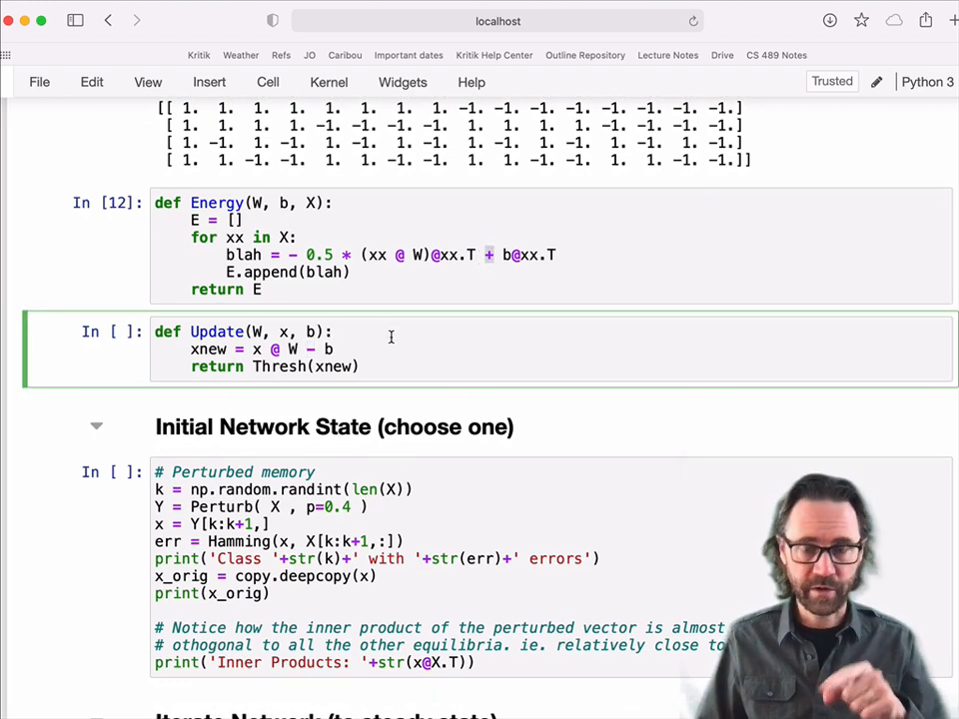
key(shift+enter)
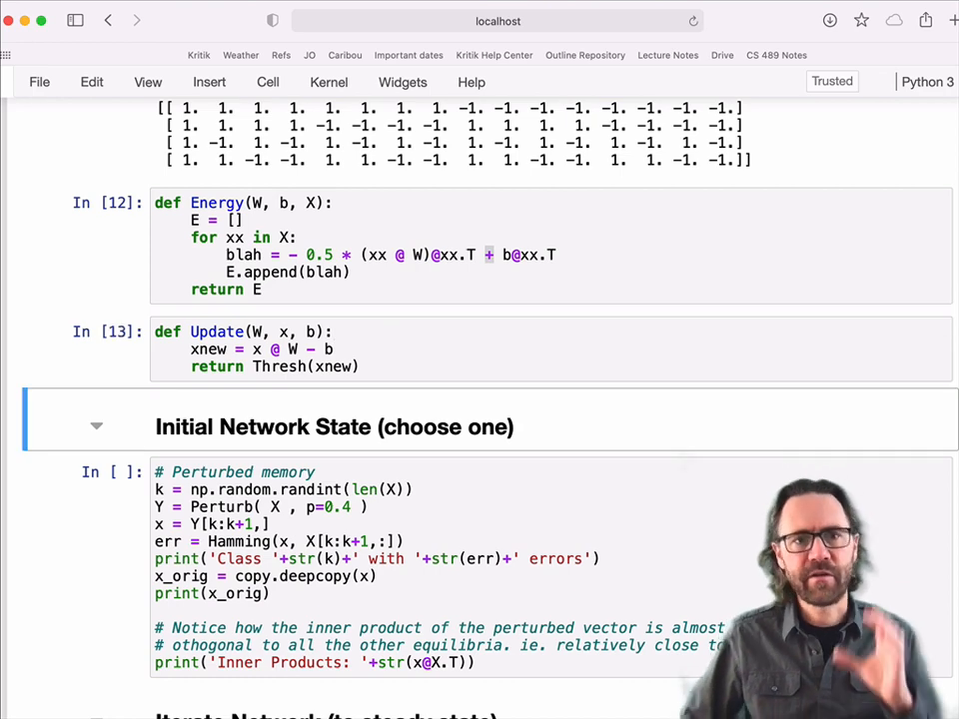
scroll(down, 3)
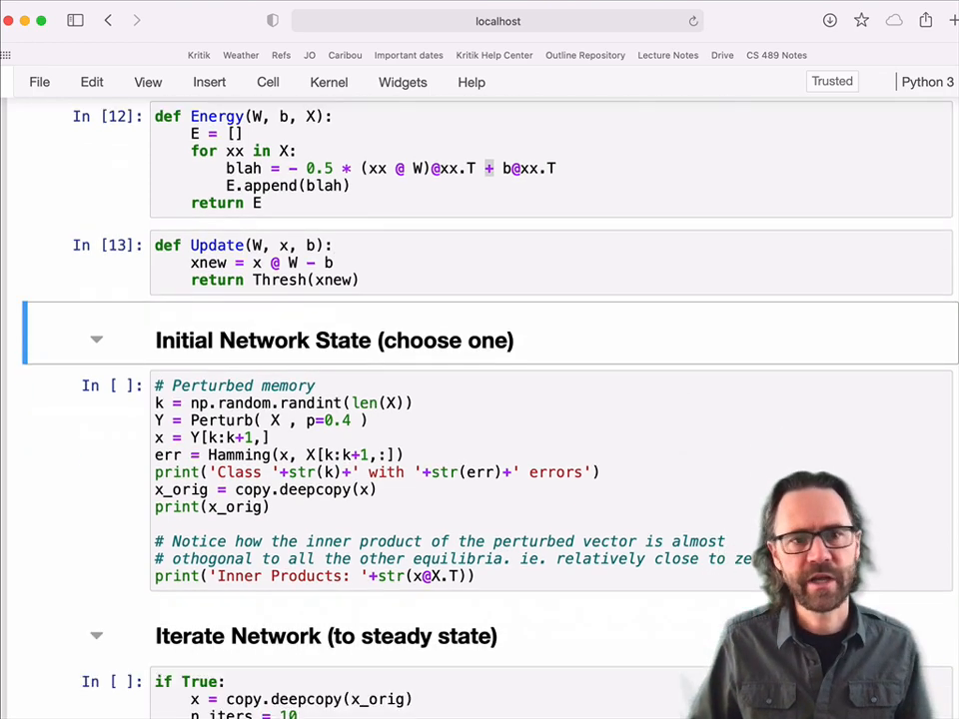
Step: Corrupt a Class 1 memory with 3 errors and iterate the network, printing Hamming distances
scroll(down, 3)
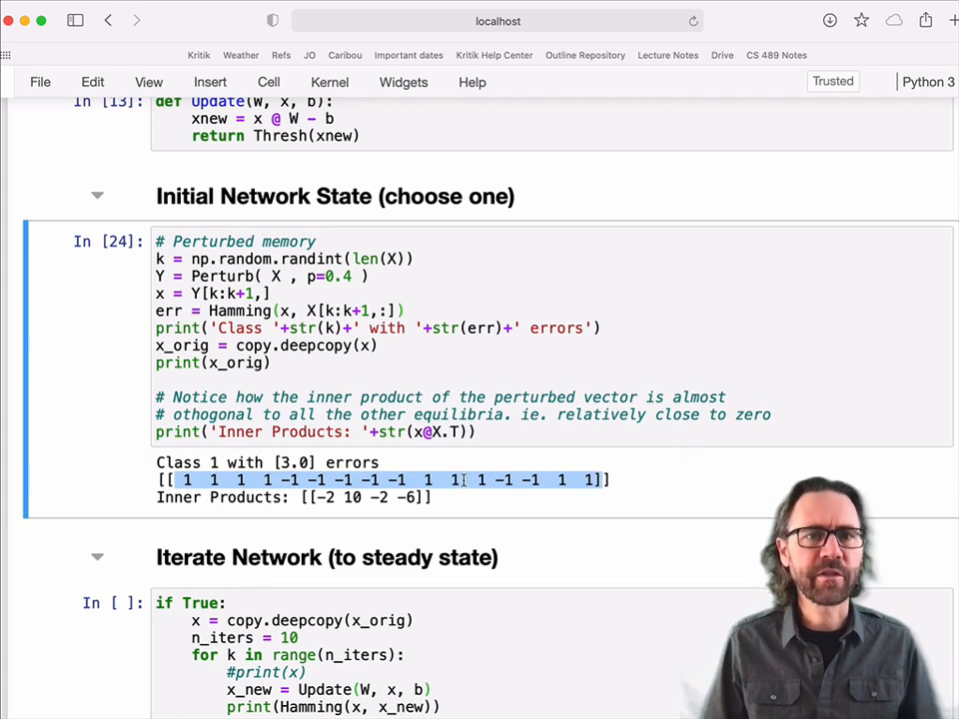
scroll(down, 3)
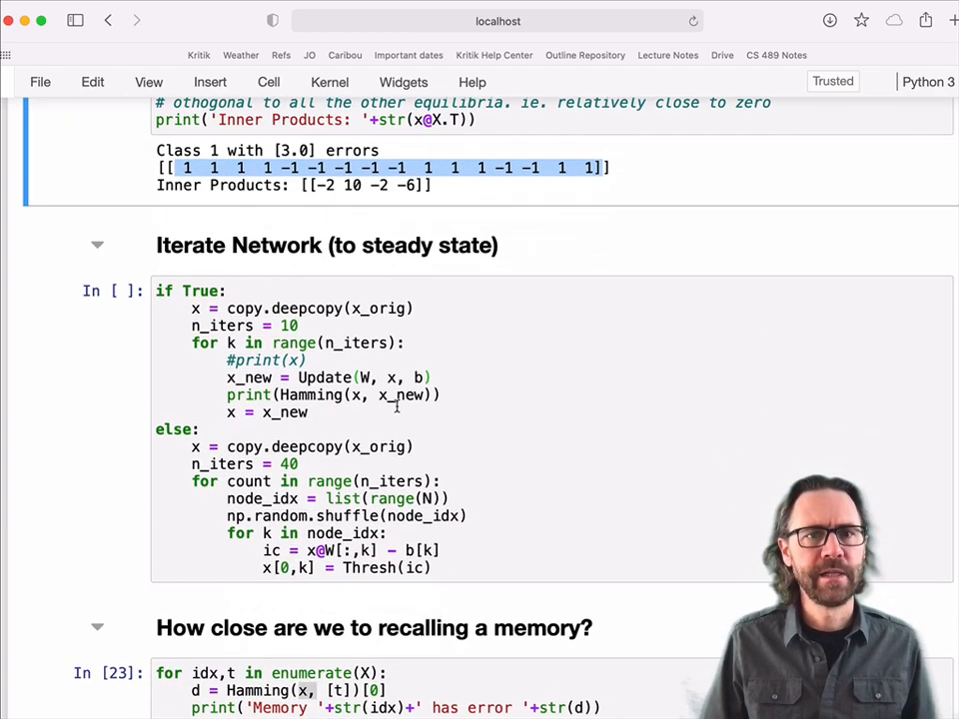
click(309, 412)
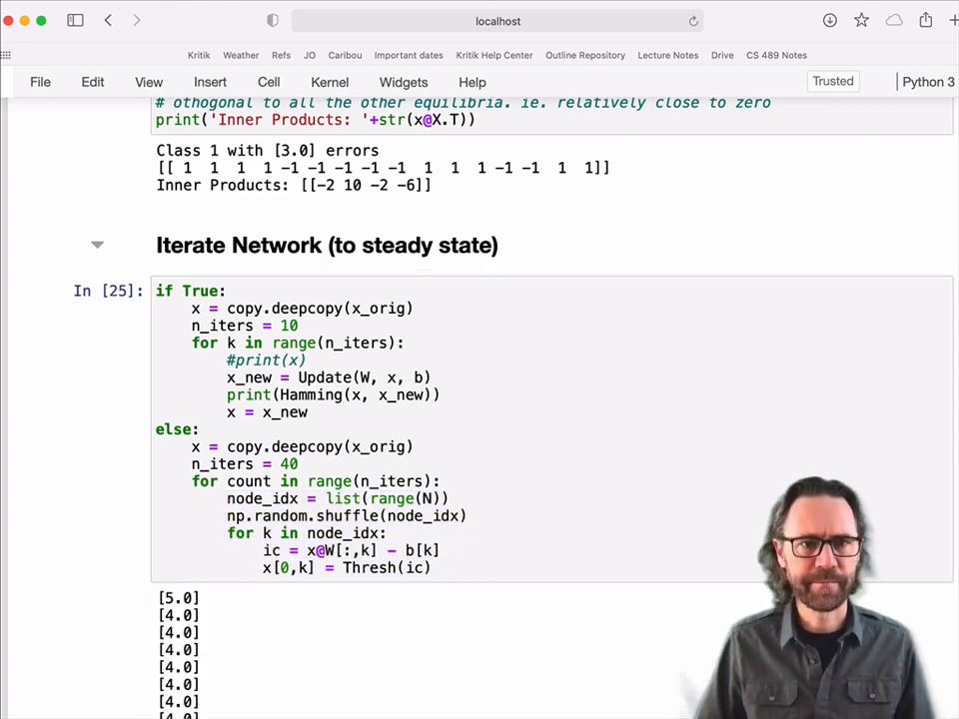
Step: Check distances to stored memories: Memory 1 closest at 4.0 versus 10, 10 and 12
scroll(down, 3)
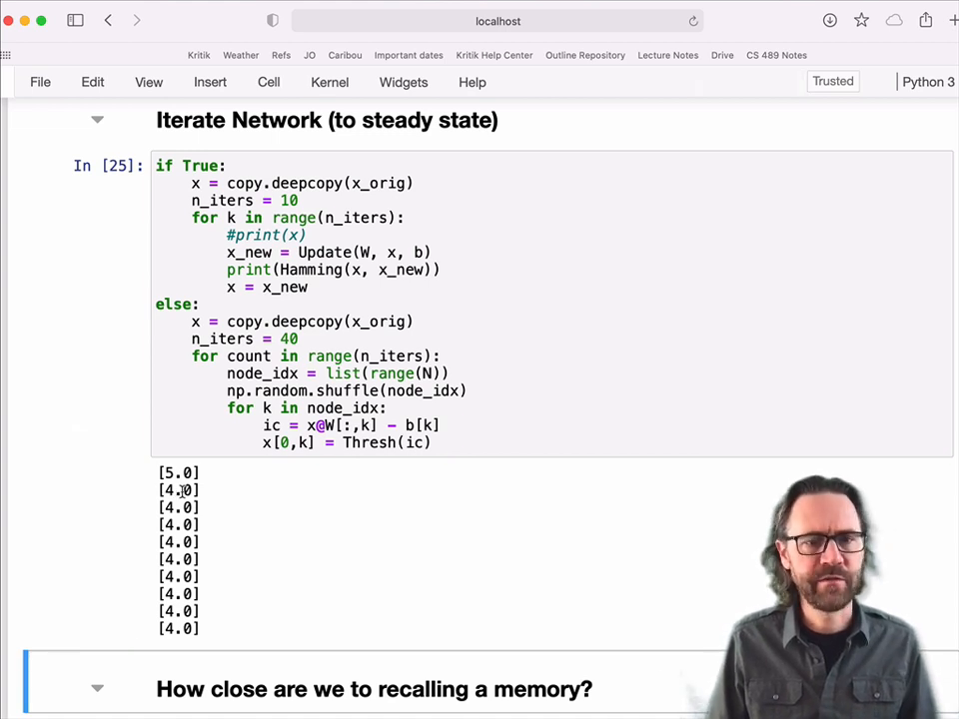
scroll(down, 3)
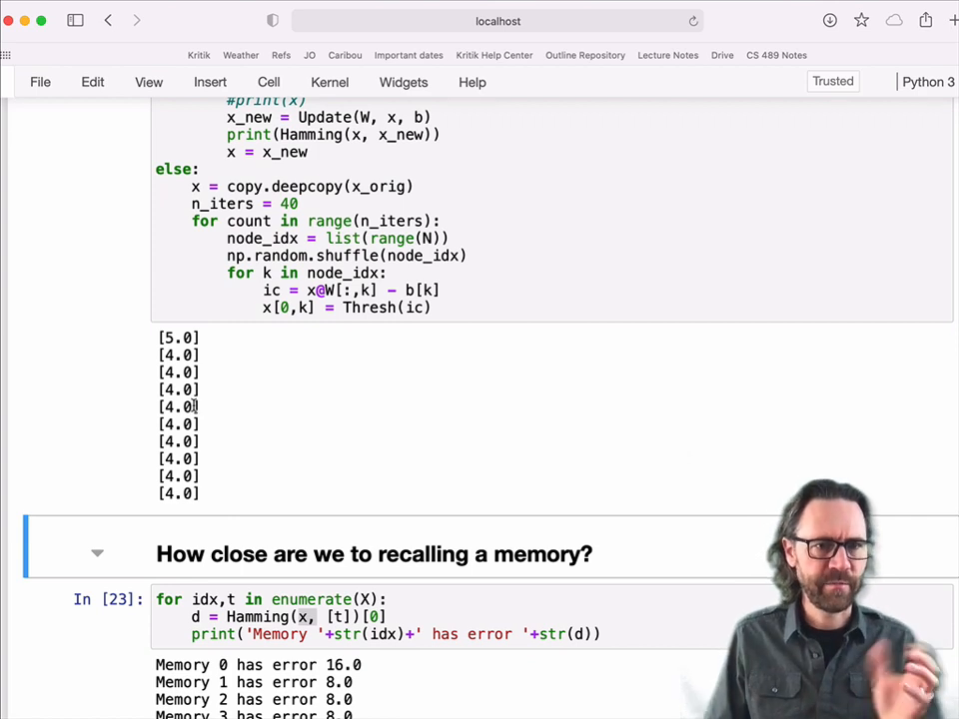
scroll(down, 3)
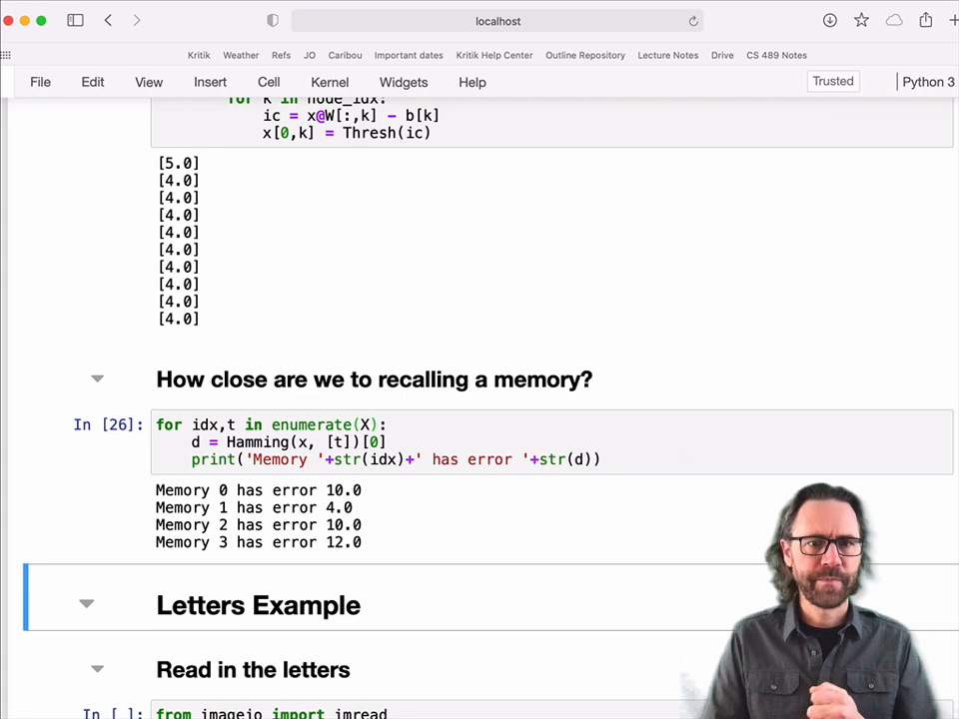
mouse_move(324, 359)
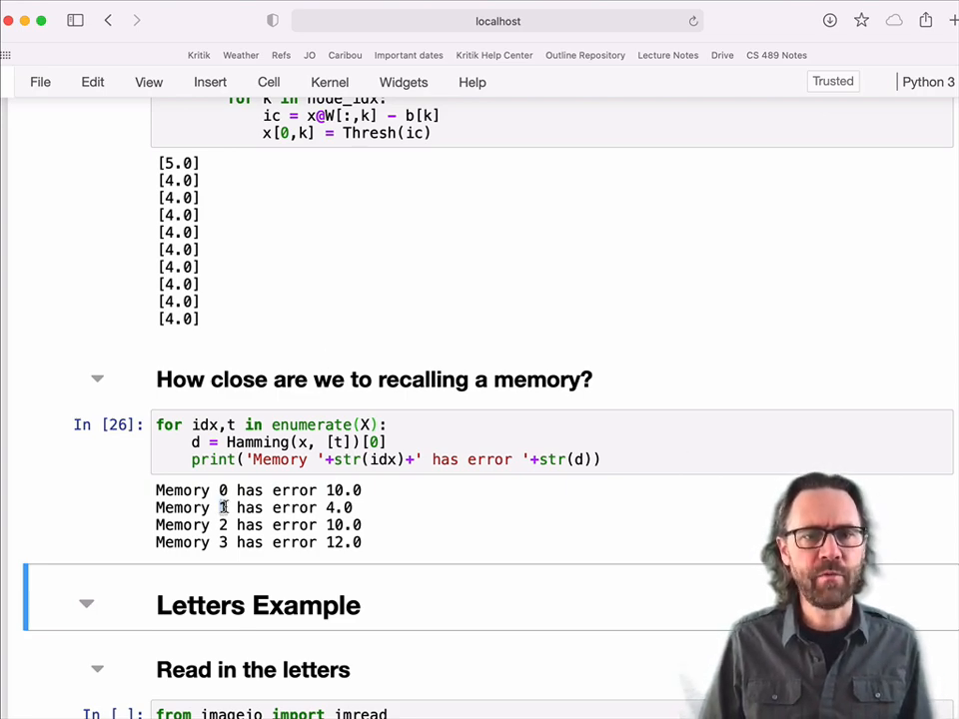
scroll(up, 3)
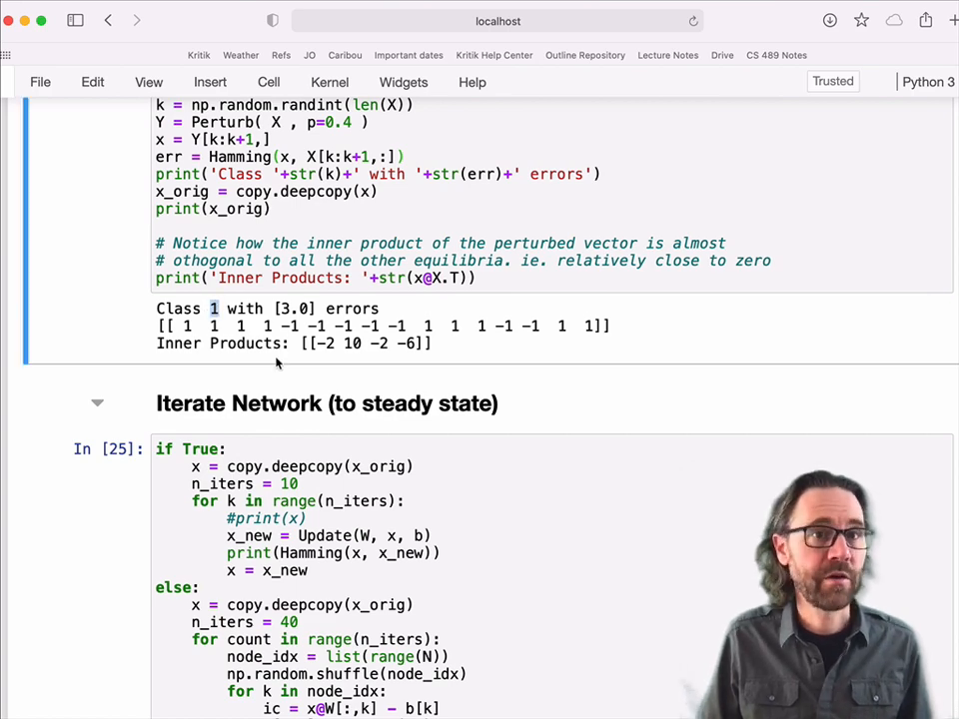
scroll(down, 3)
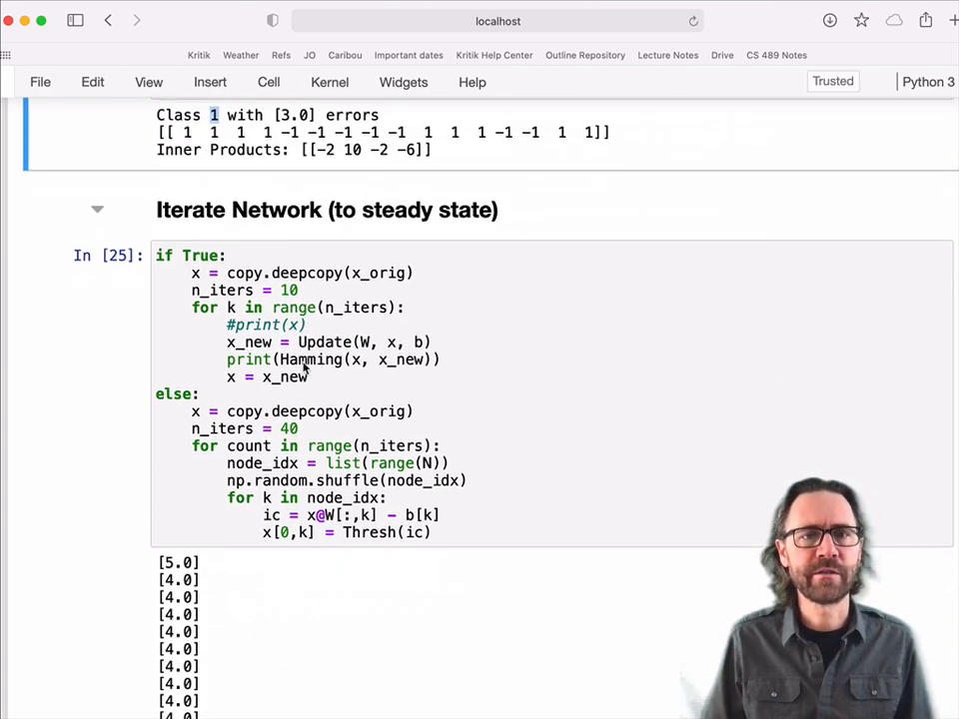
scroll(down, 3)
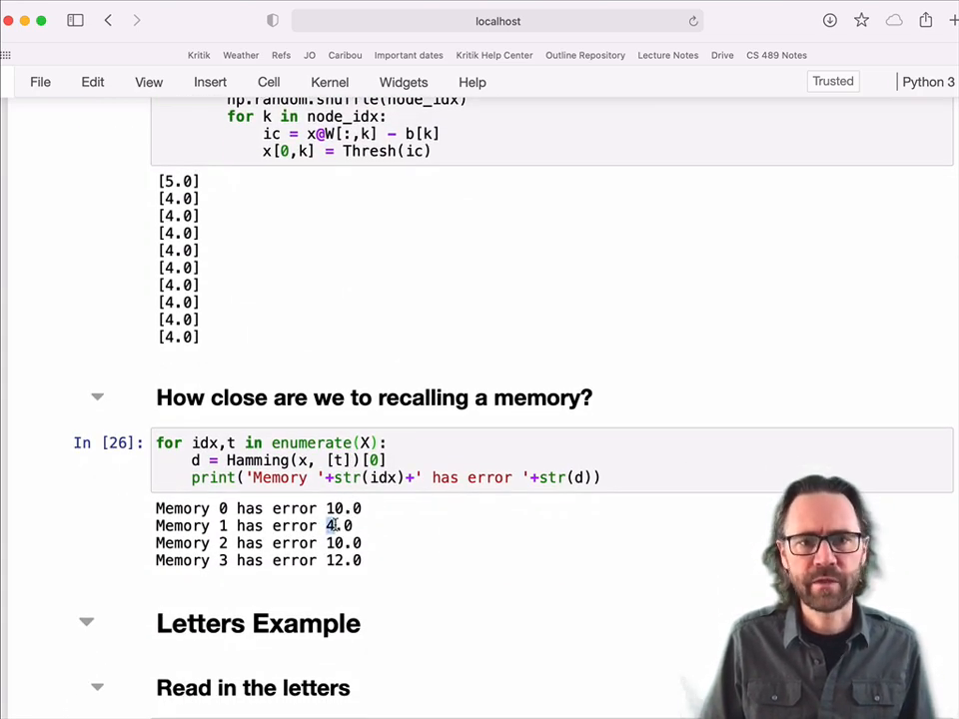
scroll(down, 3)
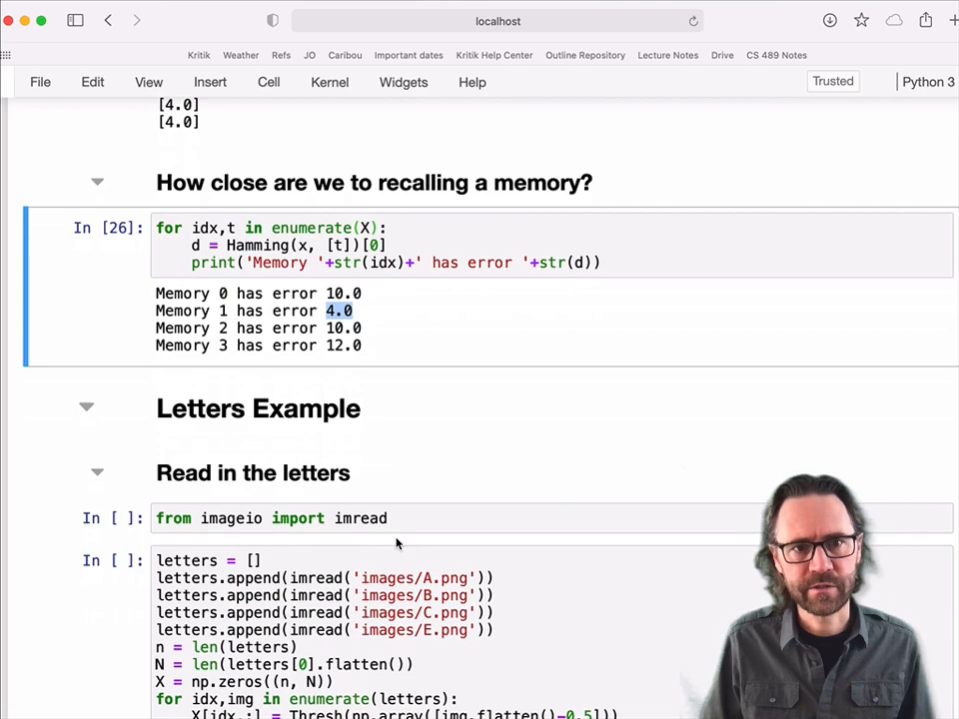
scroll(up, 3)
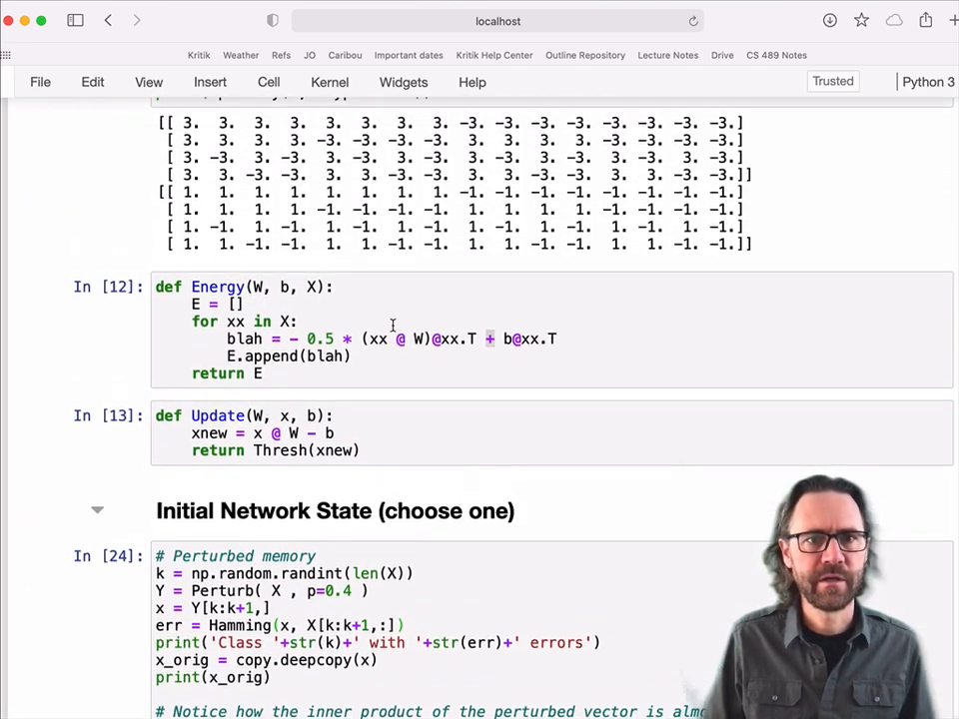
Step: Rerun perturbation and iteration, then recompute distances, recalling Memory 0 with error 0.0
scroll(down, 3)
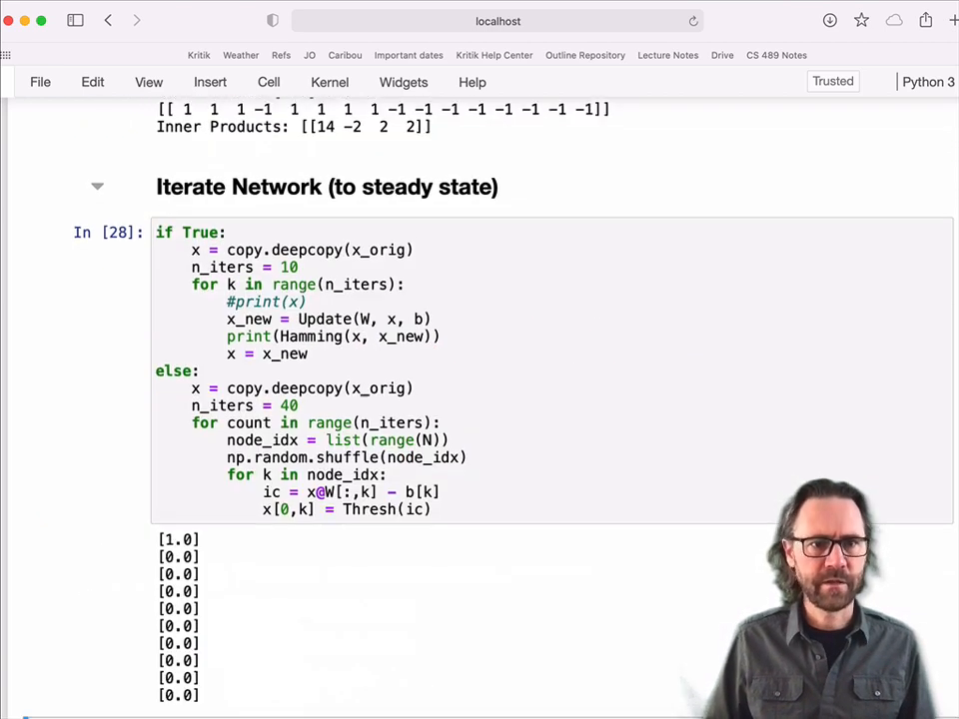
scroll(down, 3)
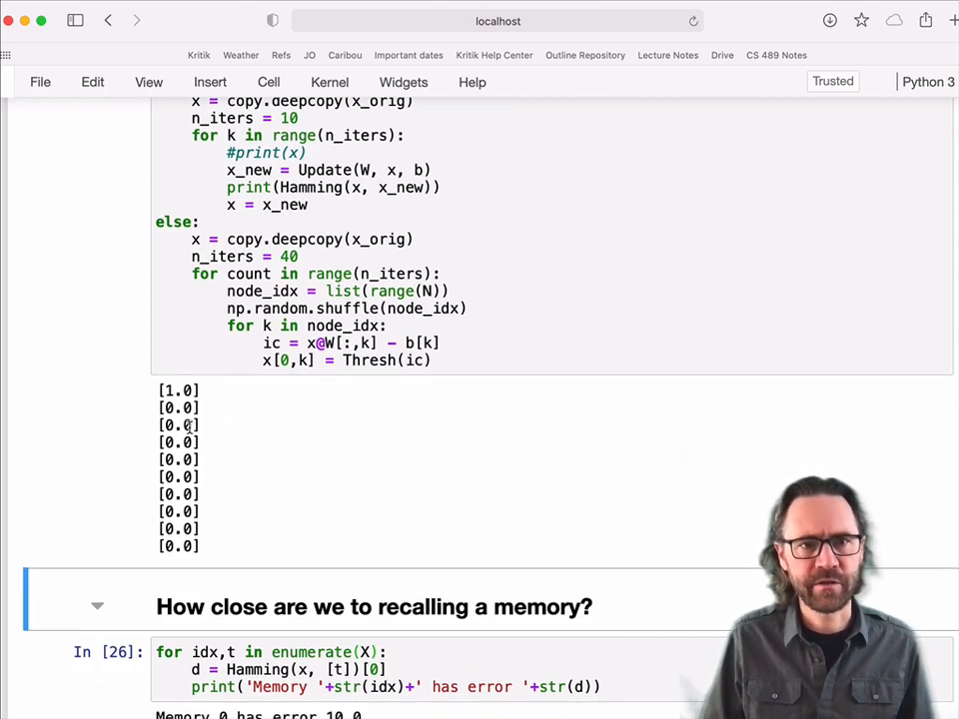
scroll(down, 3)
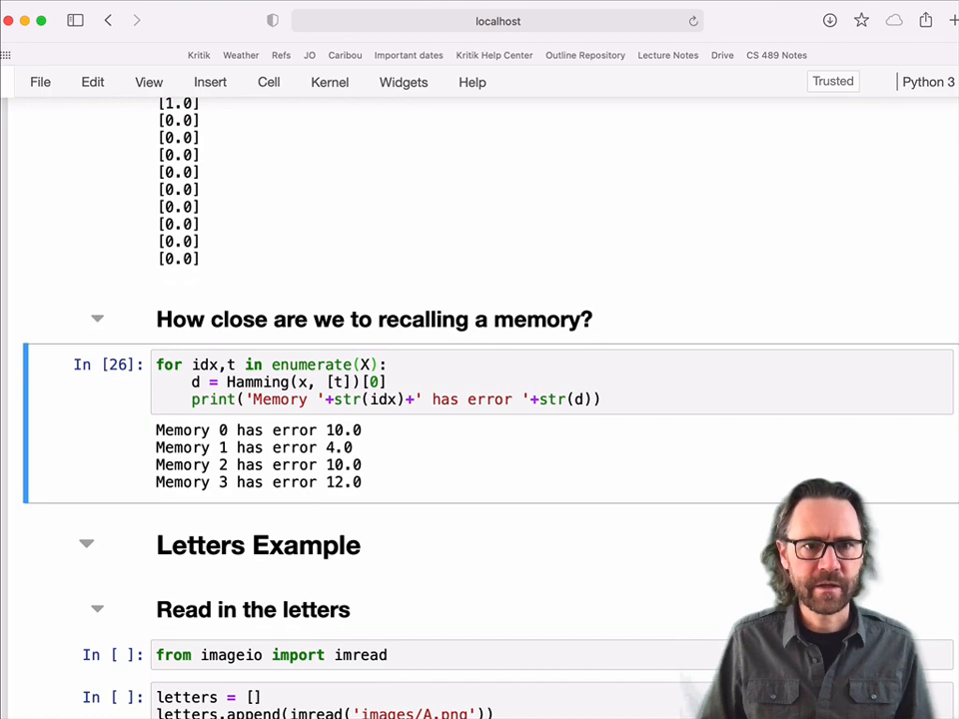
key(shift+enter)
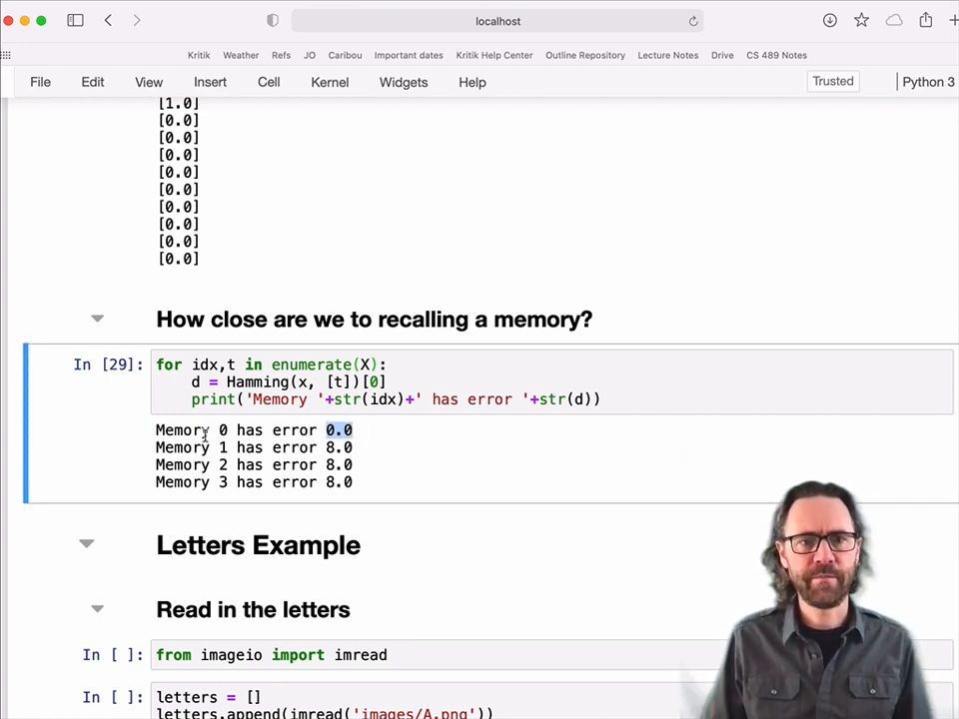
scroll(up, 3)
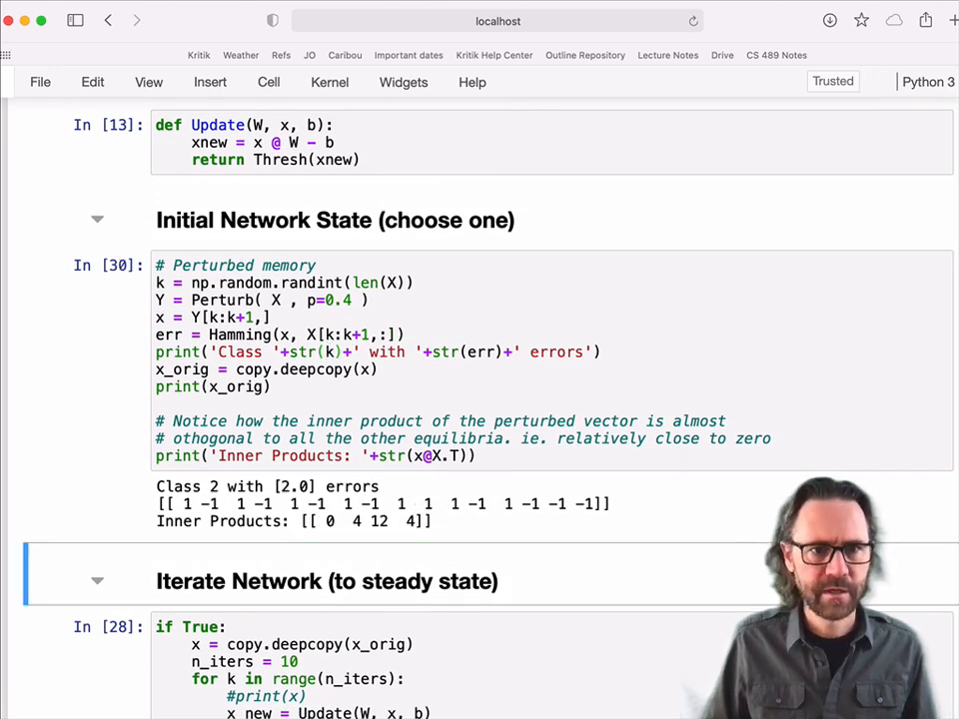
Step: Rerun with a Class 2 corruption, recovering Memory 2 at error 0.0, and plot letters A, B, C, E
scroll(down, 3)
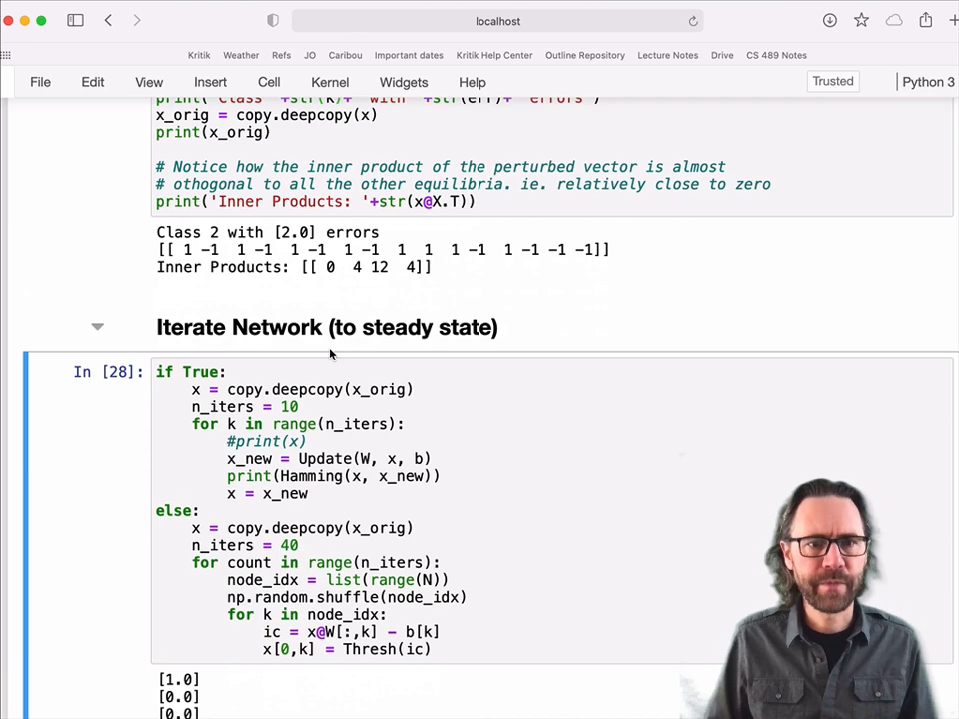
scroll(down, 3)
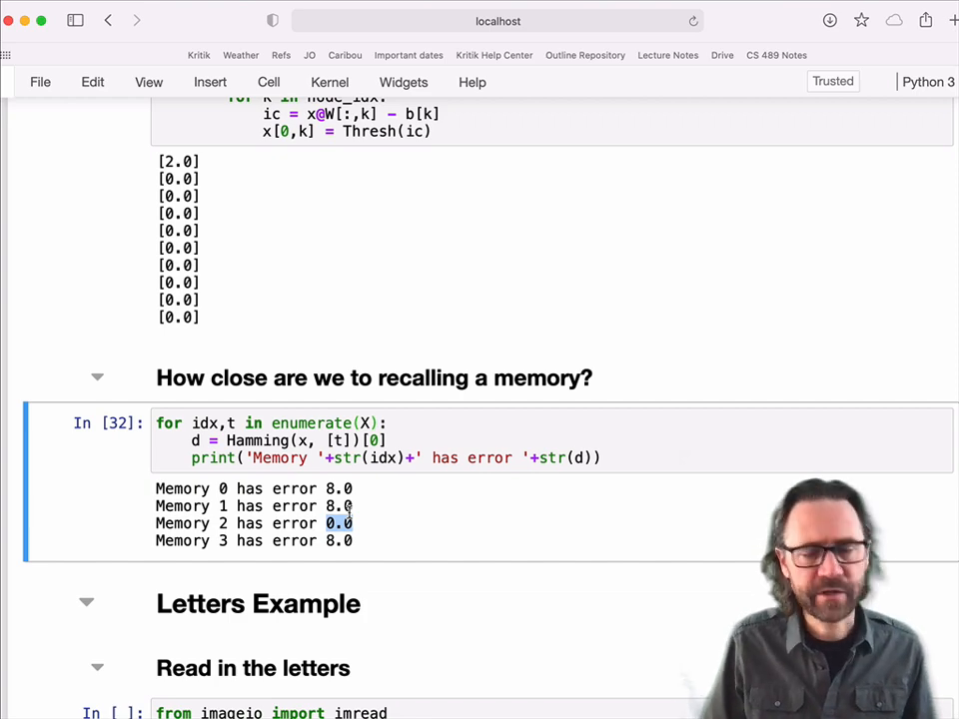
scroll(down, 3)
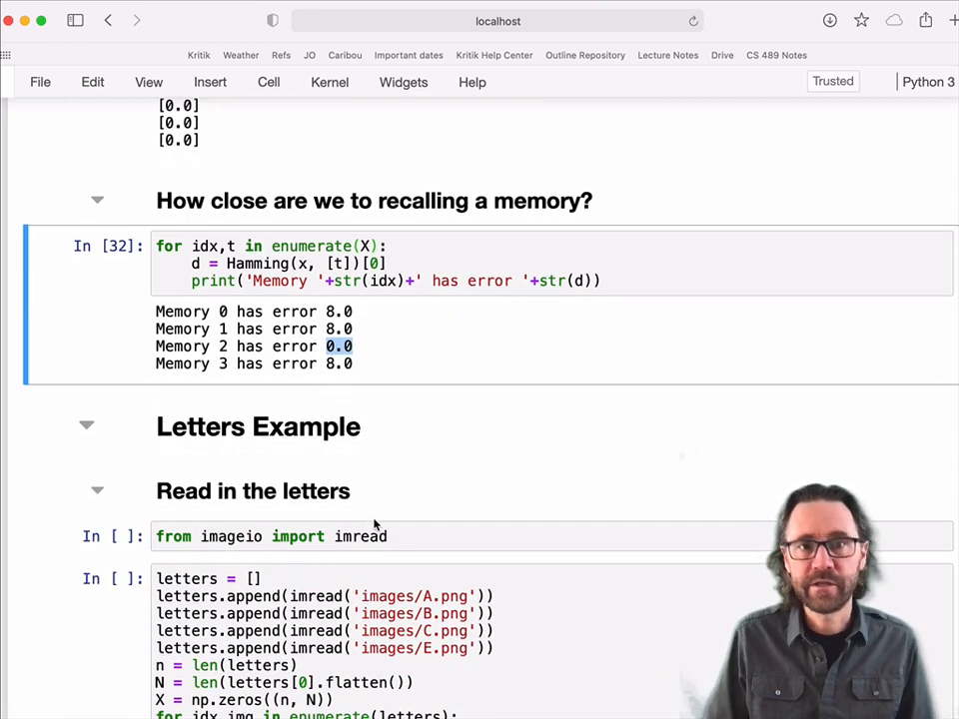
scroll(down, 3)
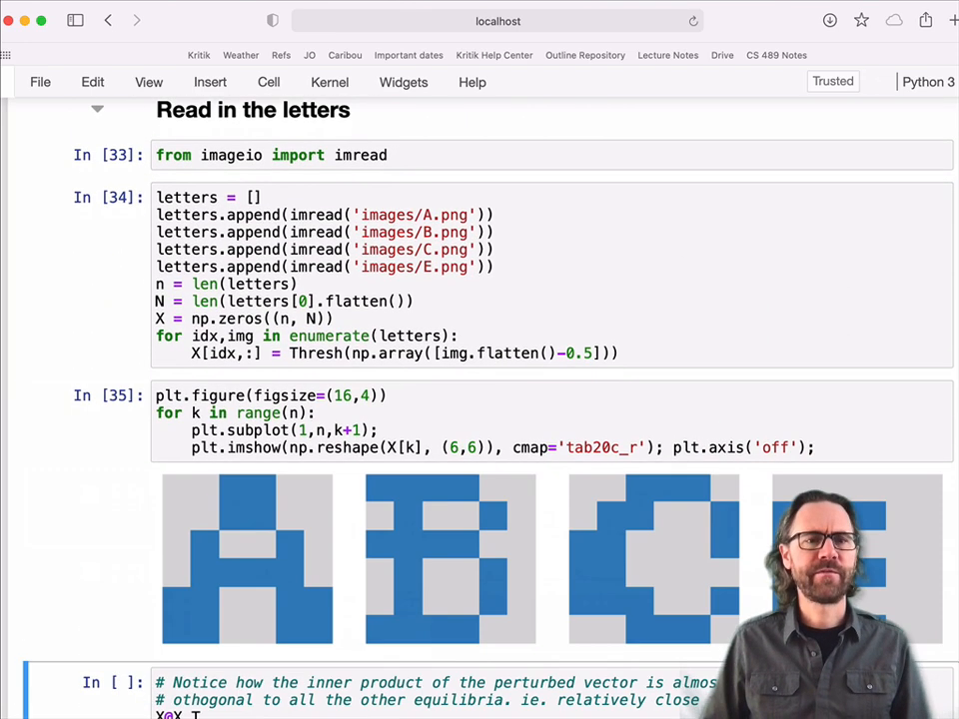
scroll(down, 3)
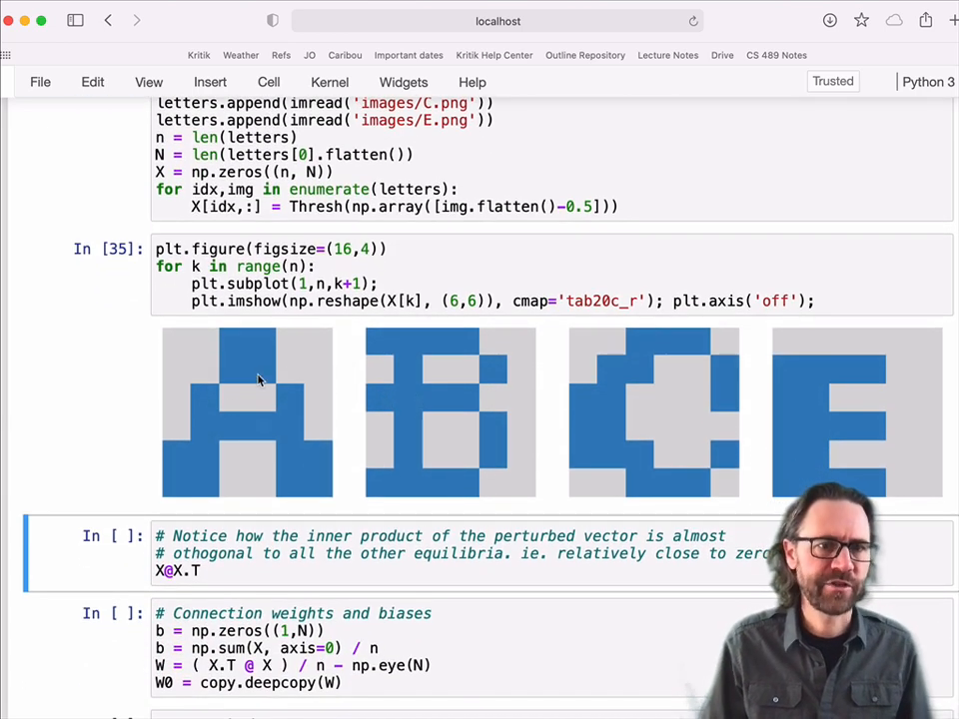
mouse_move(604, 438)
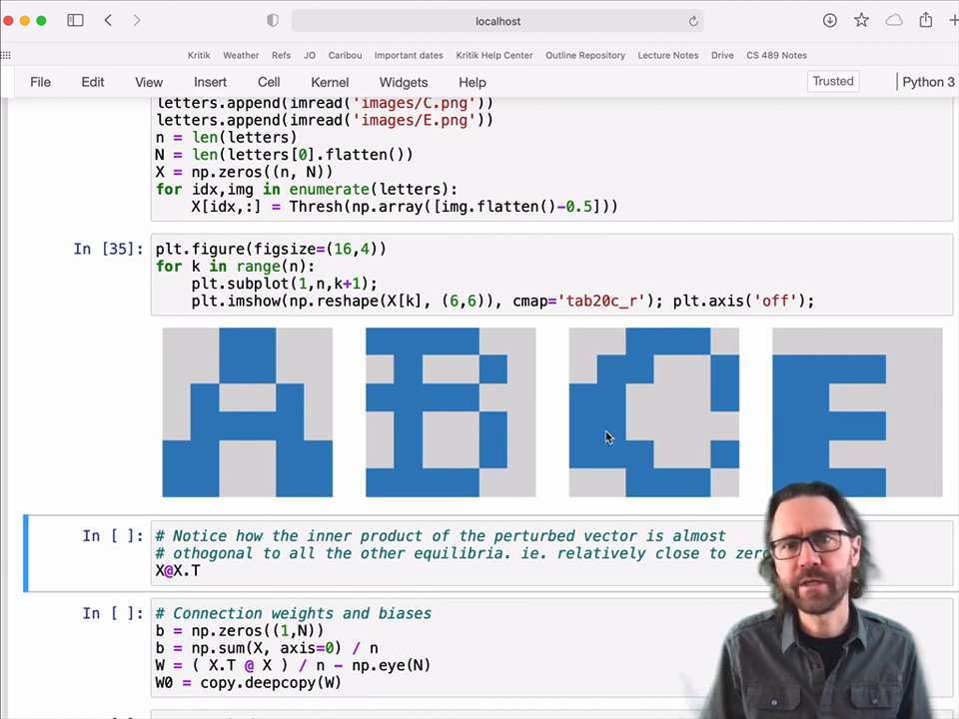
mouse_move(447, 335)
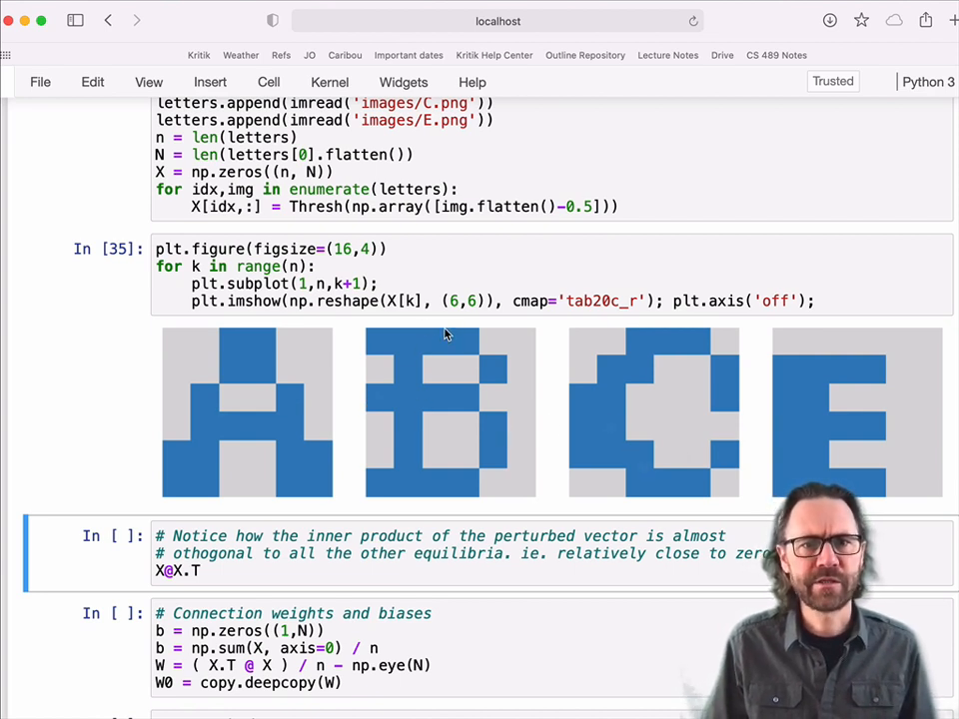
mouse_move(491, 437)
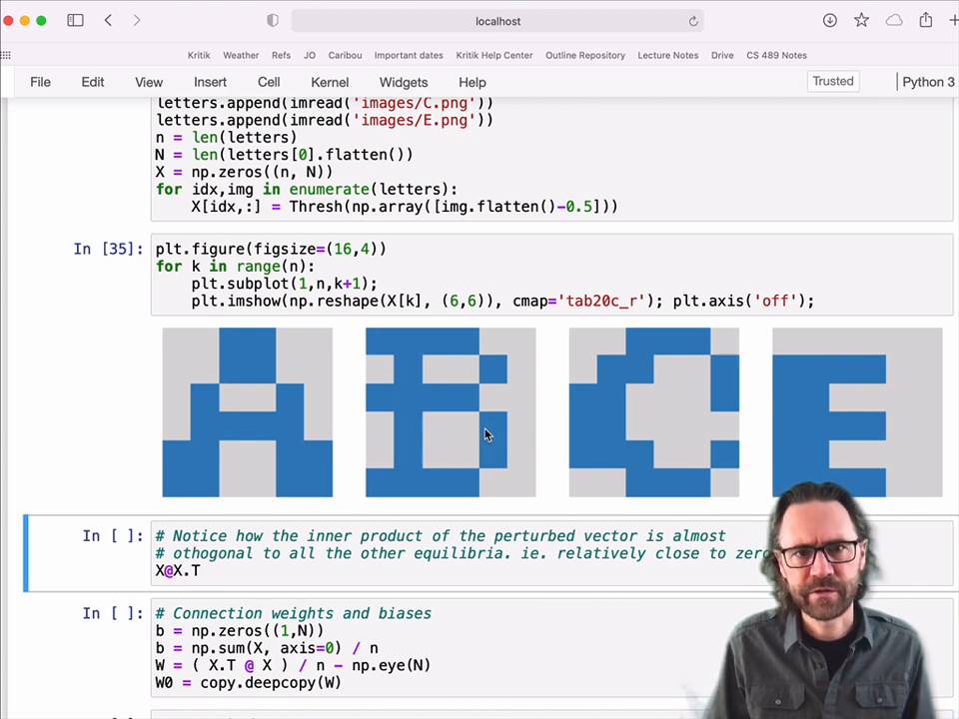
scroll(up, 3)
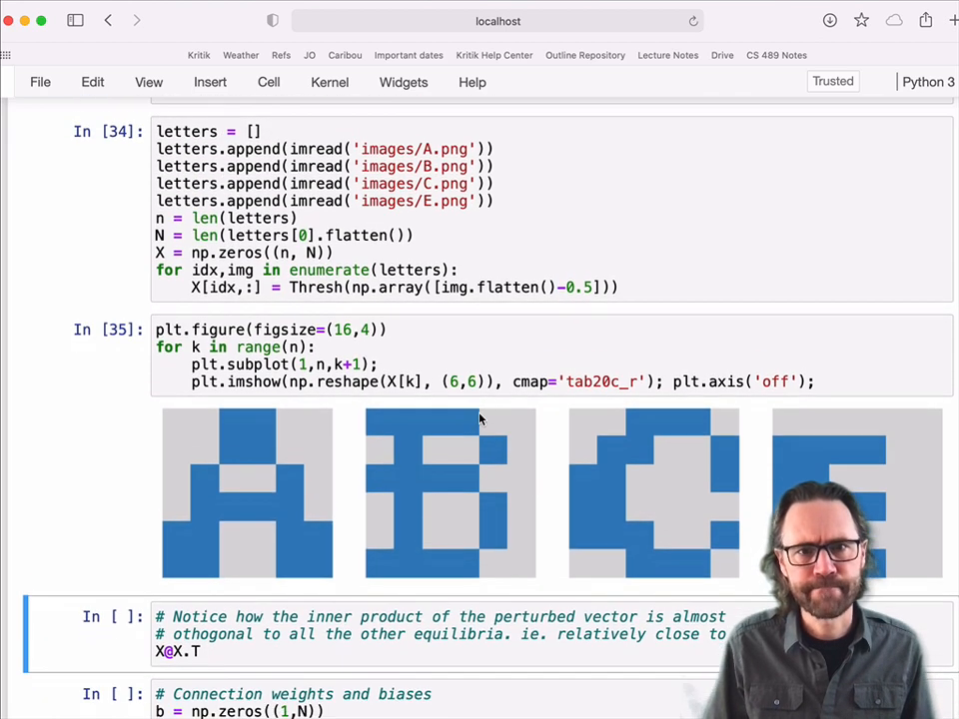
scroll(down, 3)
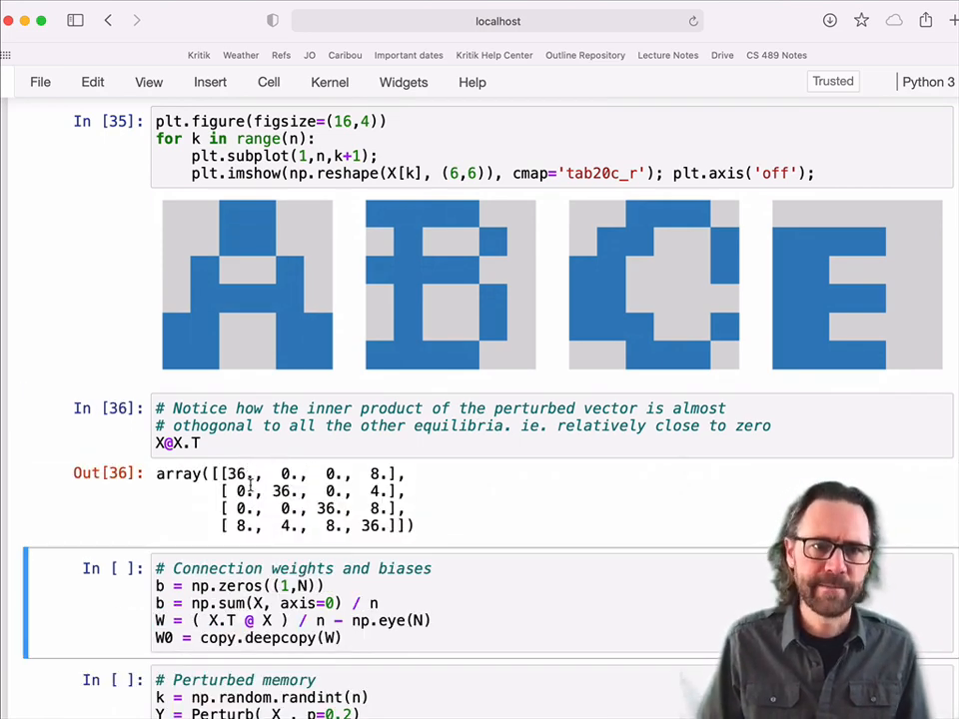
scroll(down, 3)
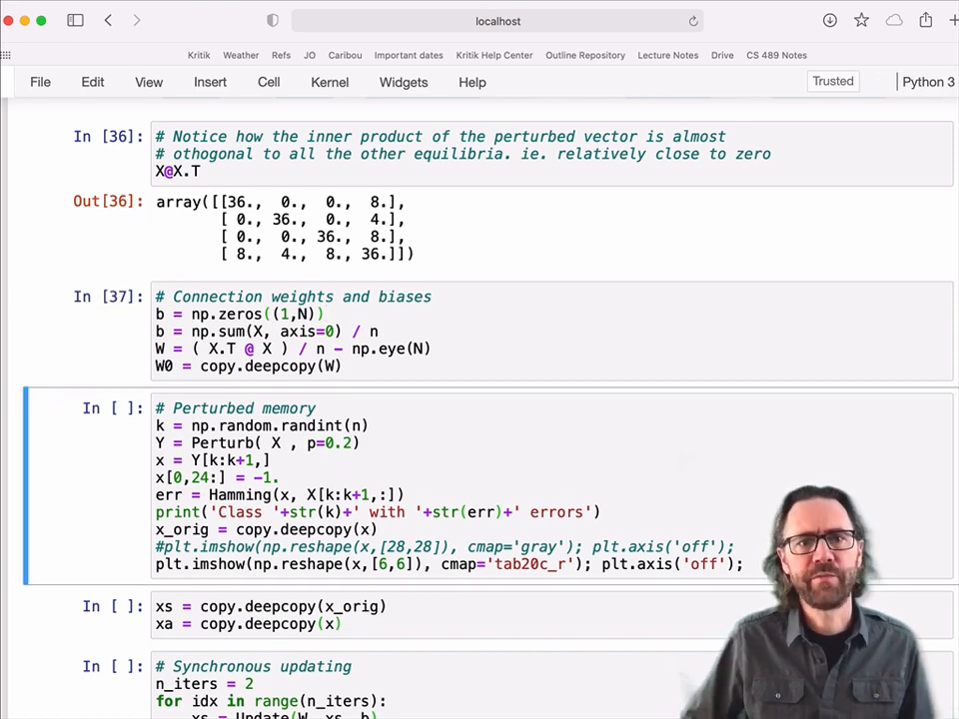
scroll(up, 3)
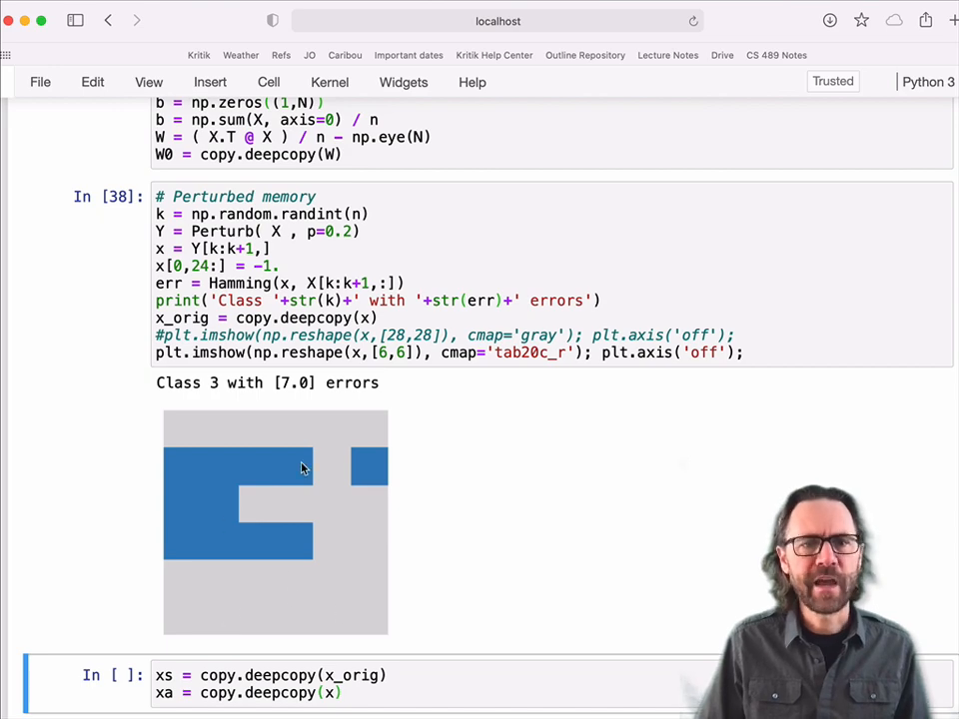
mouse_move(362, 457)
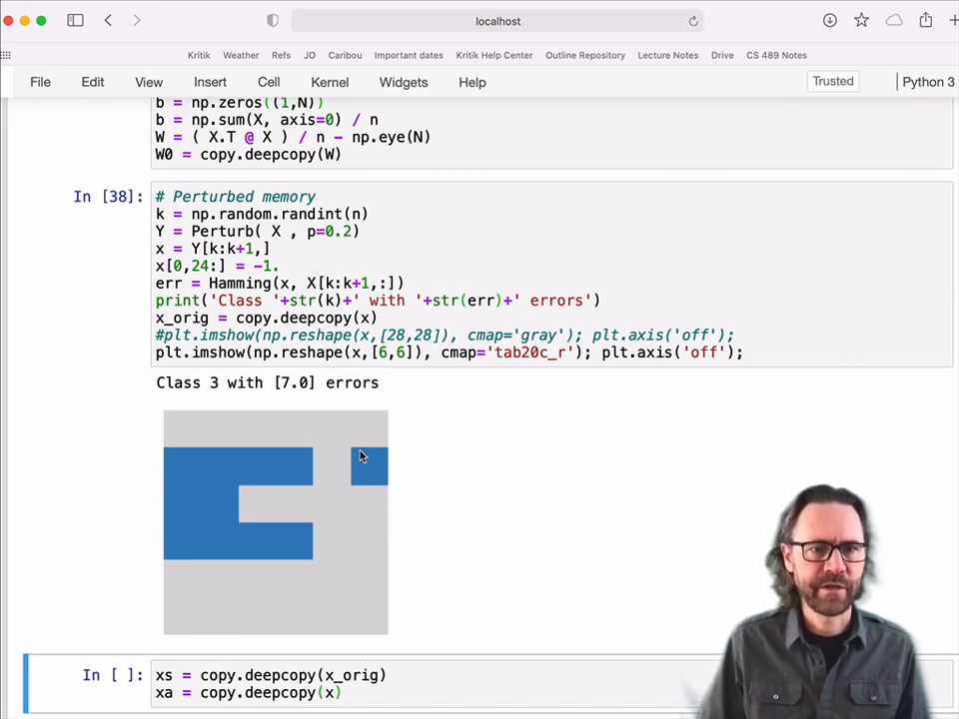
Step: Generate a Class 3 corrupted letter with 7 errors and compare it with the letter plots
scroll(up, 3)
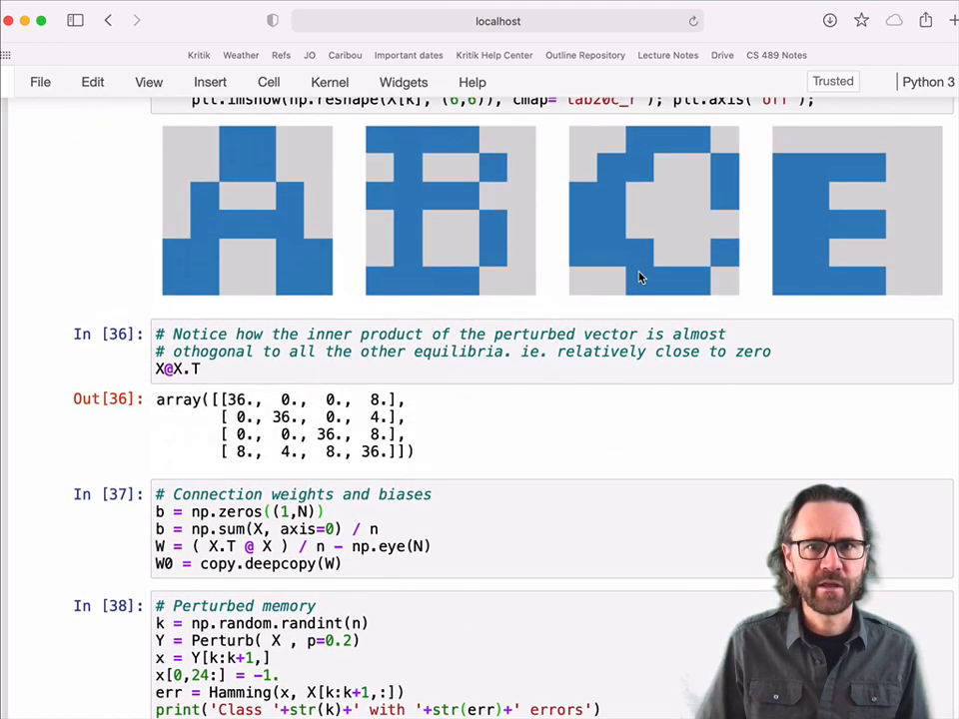
mouse_move(929, 168)
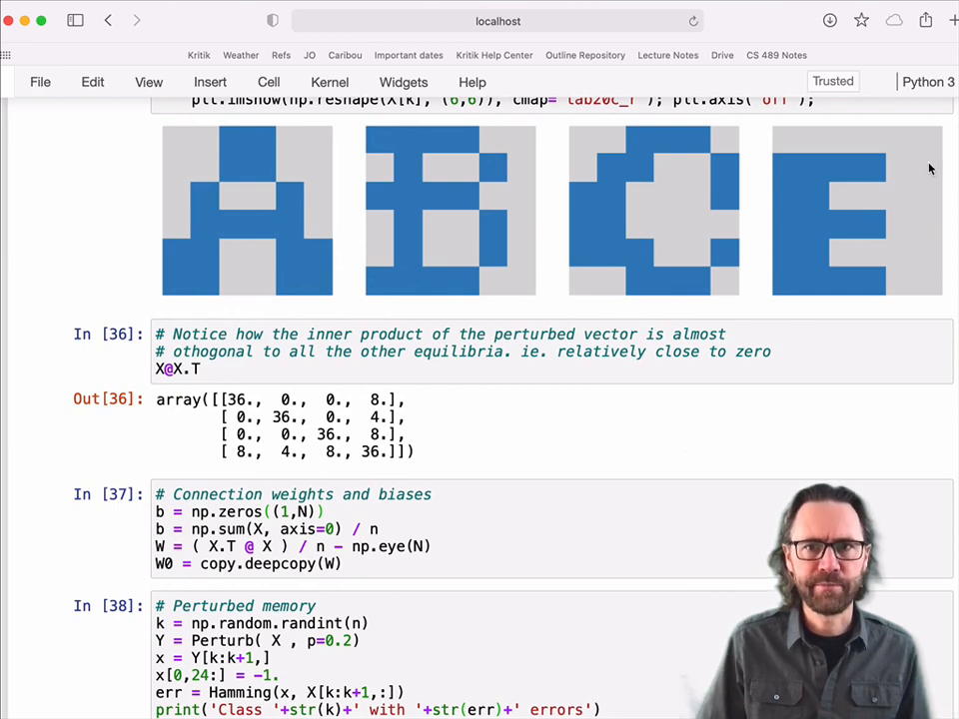
scroll(down, 3)
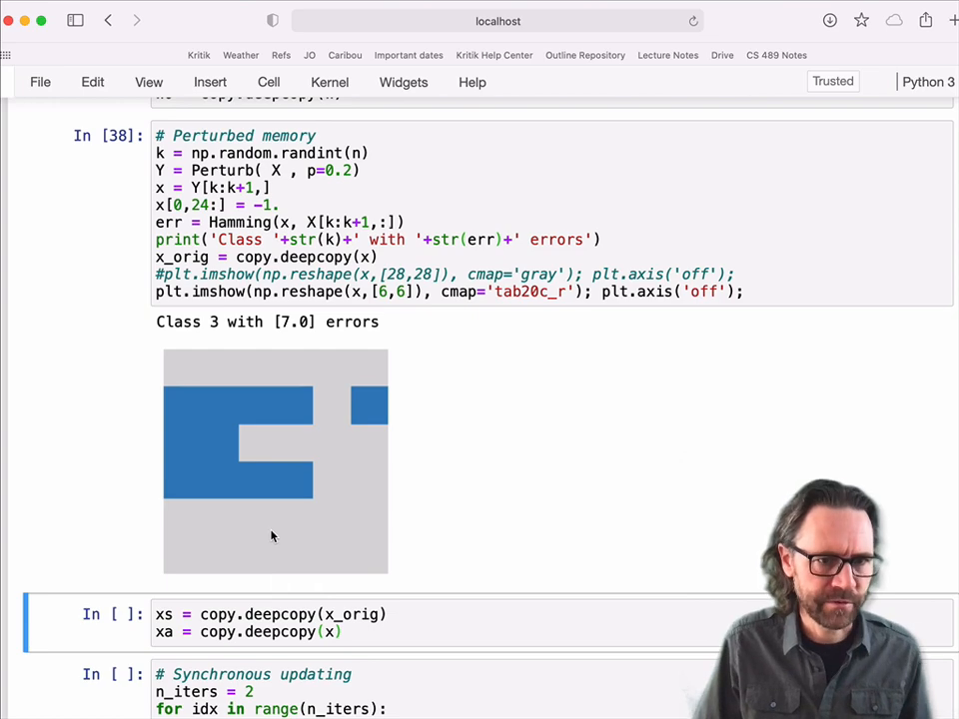
scroll(down, 3)
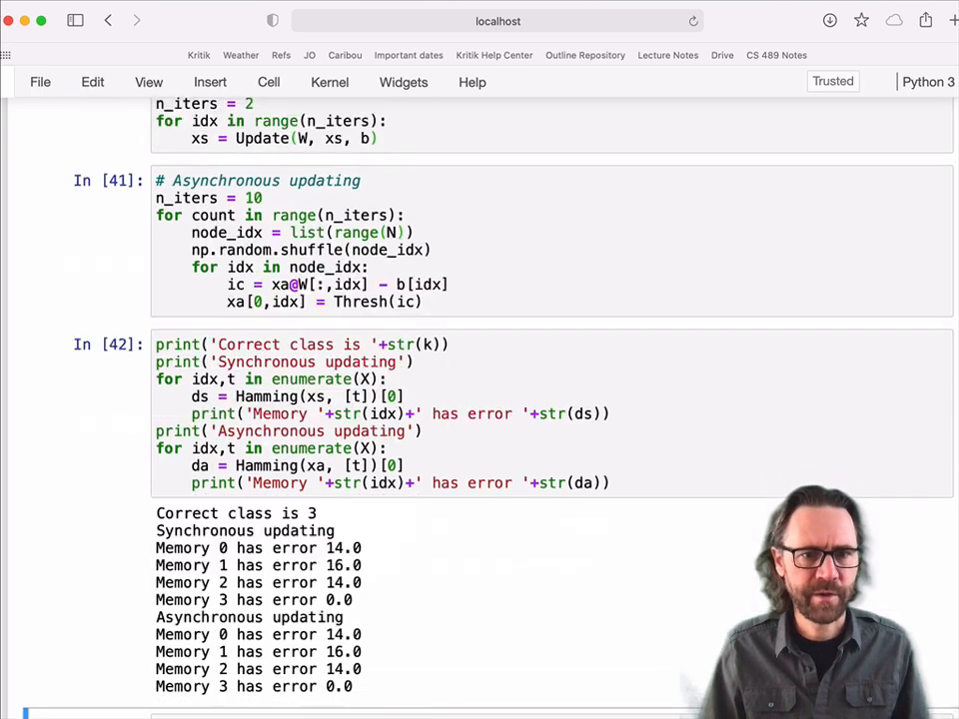
Step: Run the recall cells so both synchronous and asynchronous results plot as letter E
scroll(down, 3)
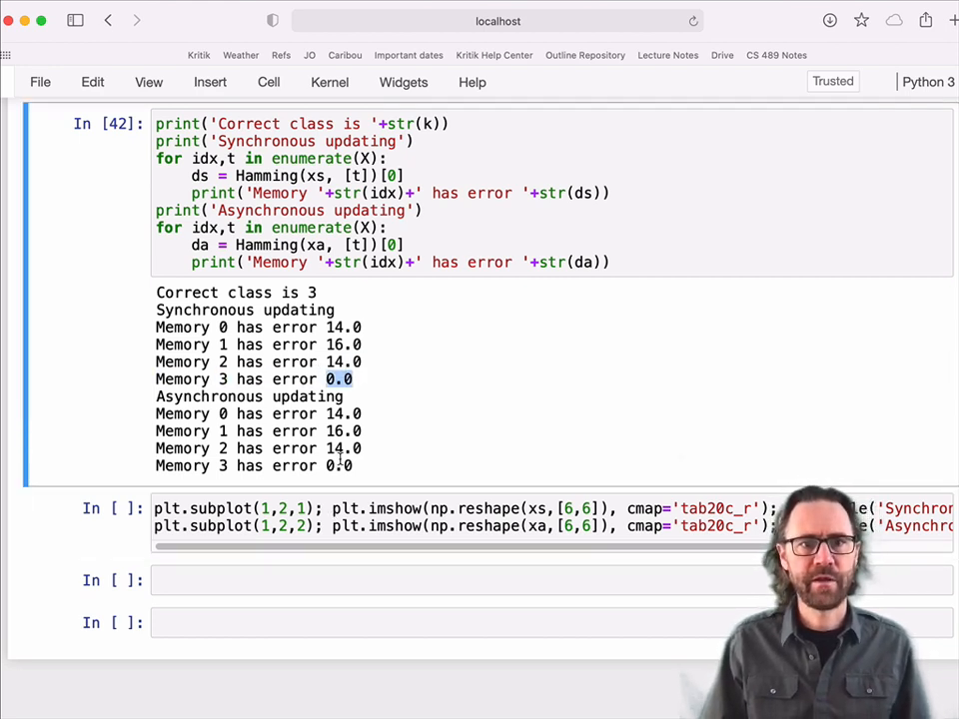
click(372, 508)
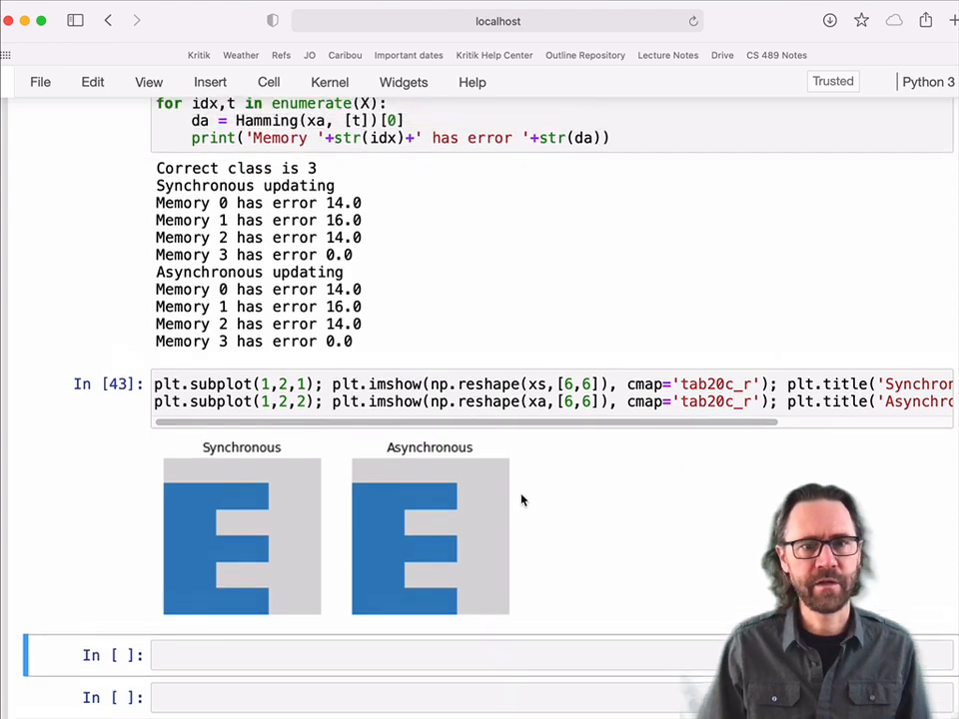
scroll(up, 3)
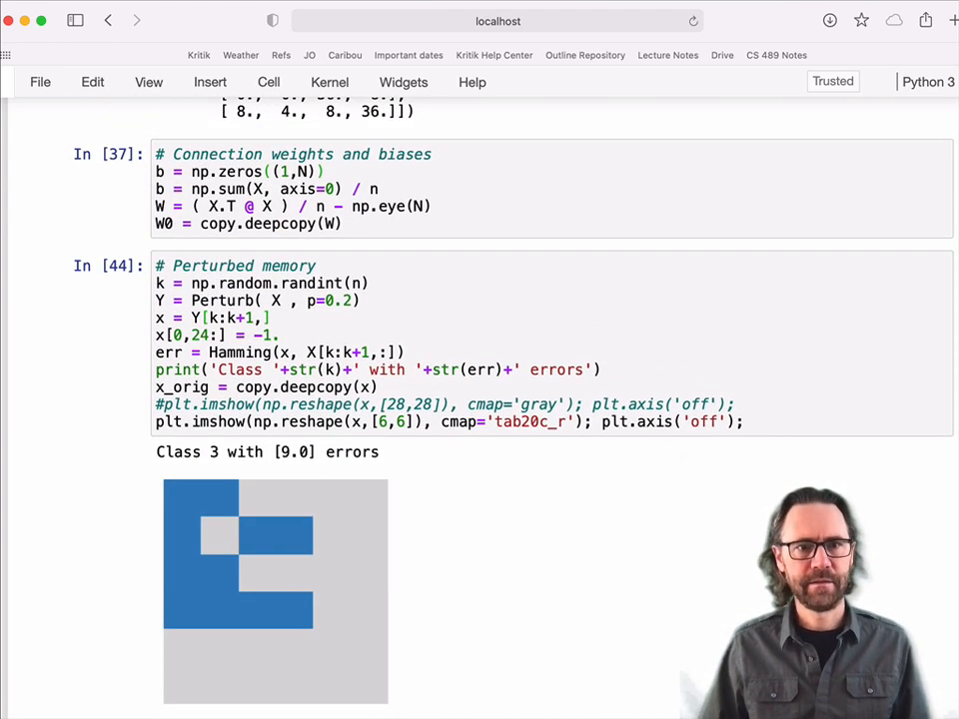
Step: Recall the 9-error Class 3 letter, matching Memory 3 exactly with both methods
scroll(down, 3)
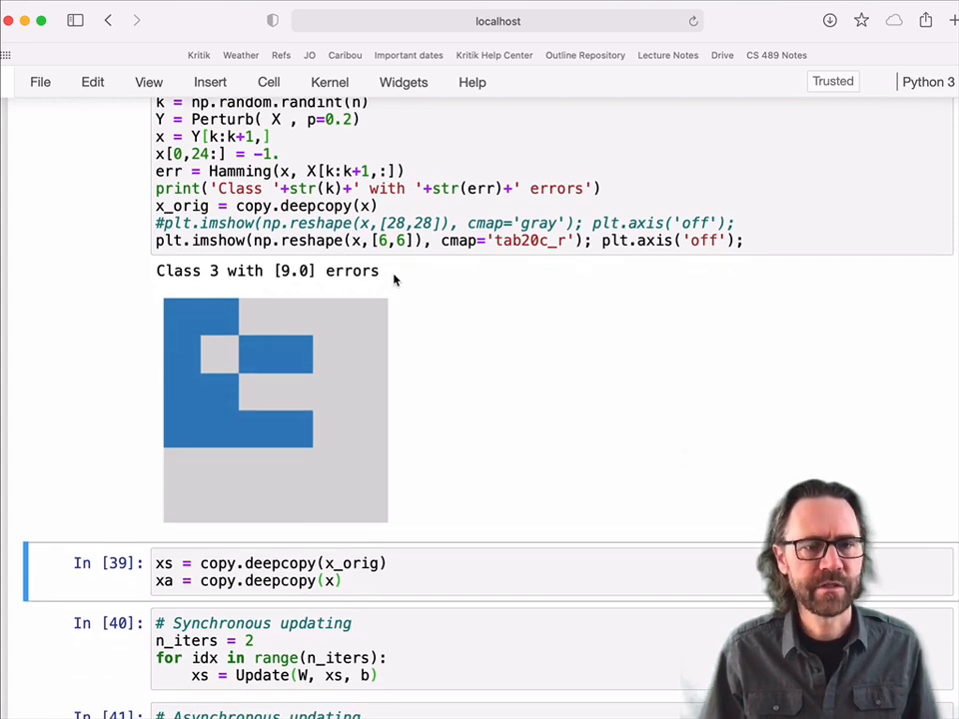
scroll(down, 3)
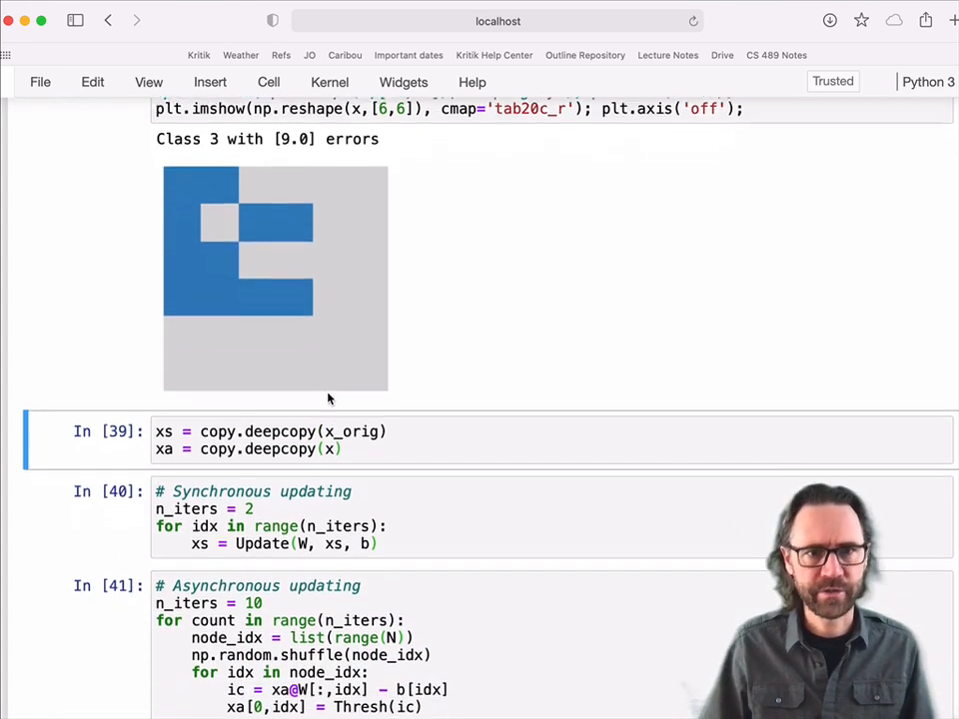
scroll(down, 3)
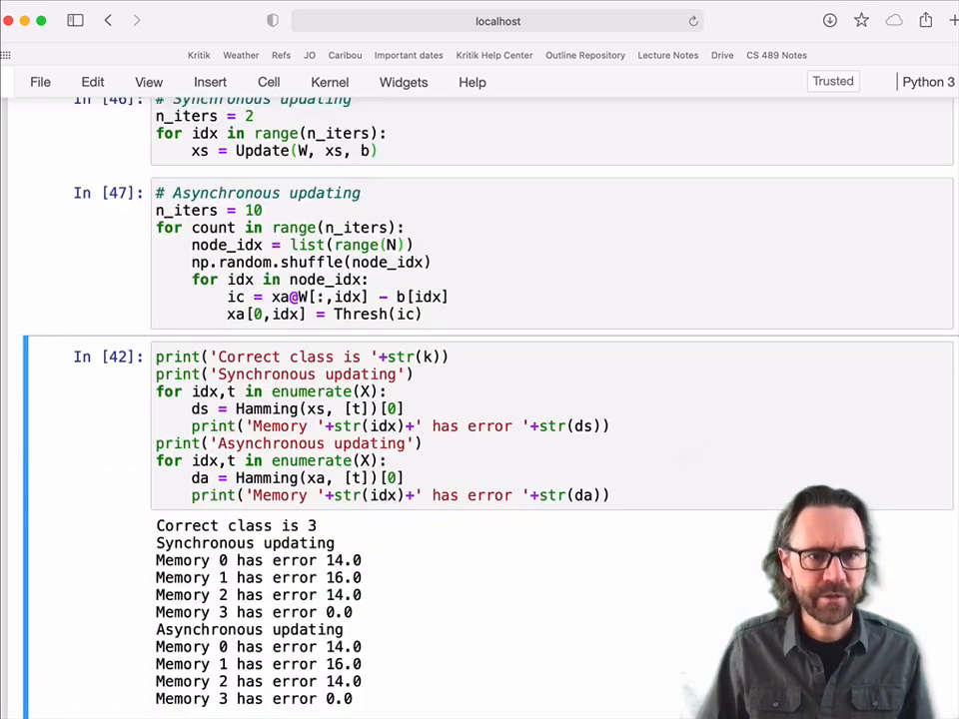
scroll(down, 3)
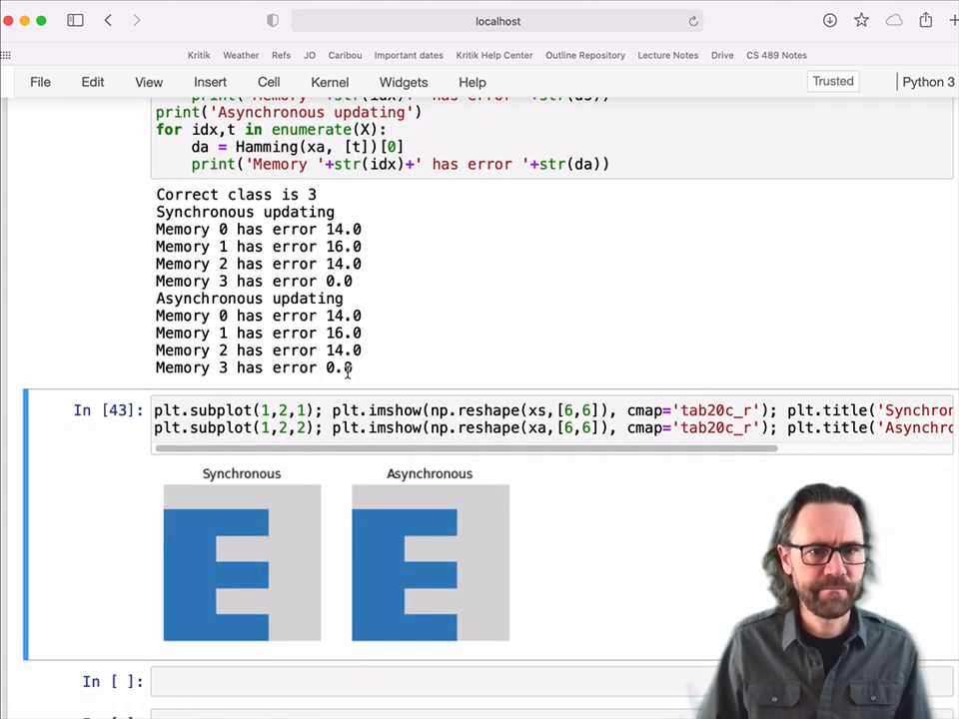
scroll(up, 3)
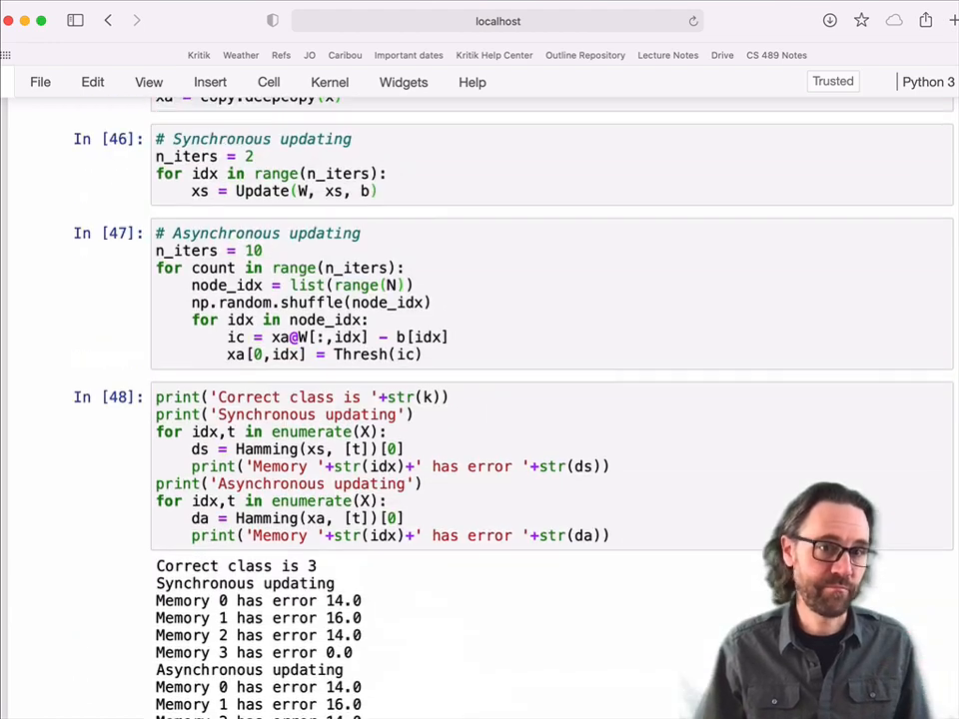
scroll(up, 3)
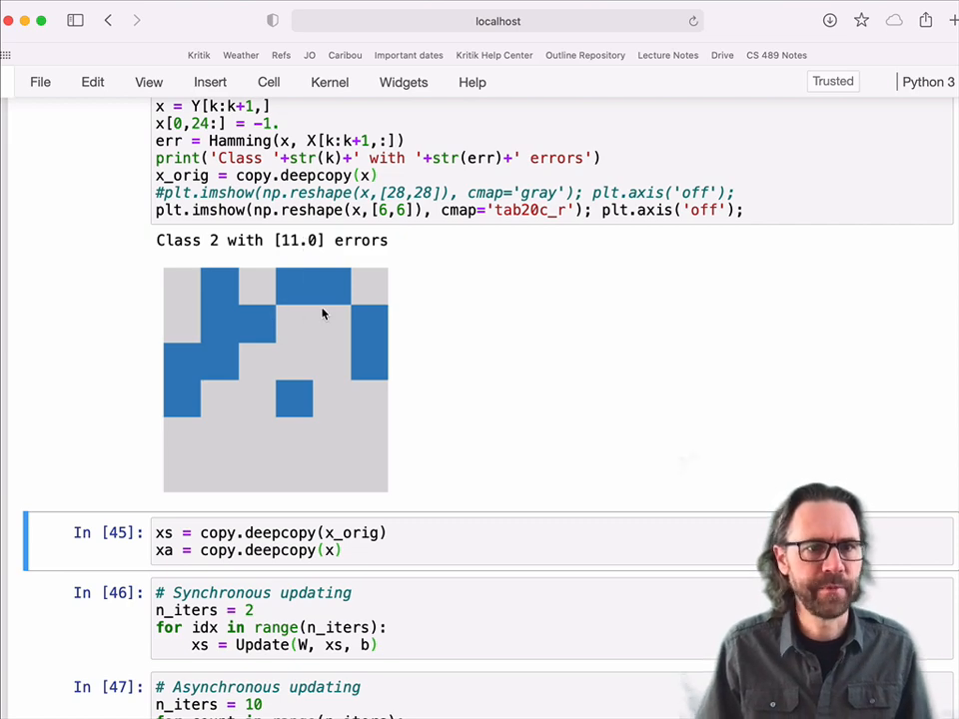
Step: Recall the 11-error Class 2 letter as Memory 2 with error 0.0 both ways
scroll(up, 3)
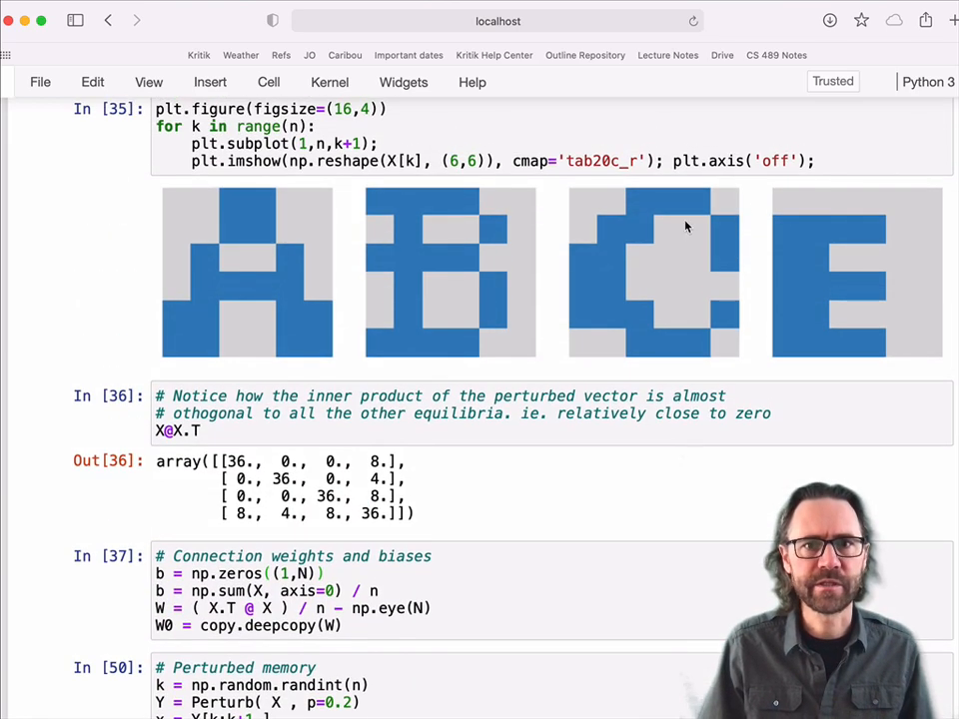
scroll(down, 3)
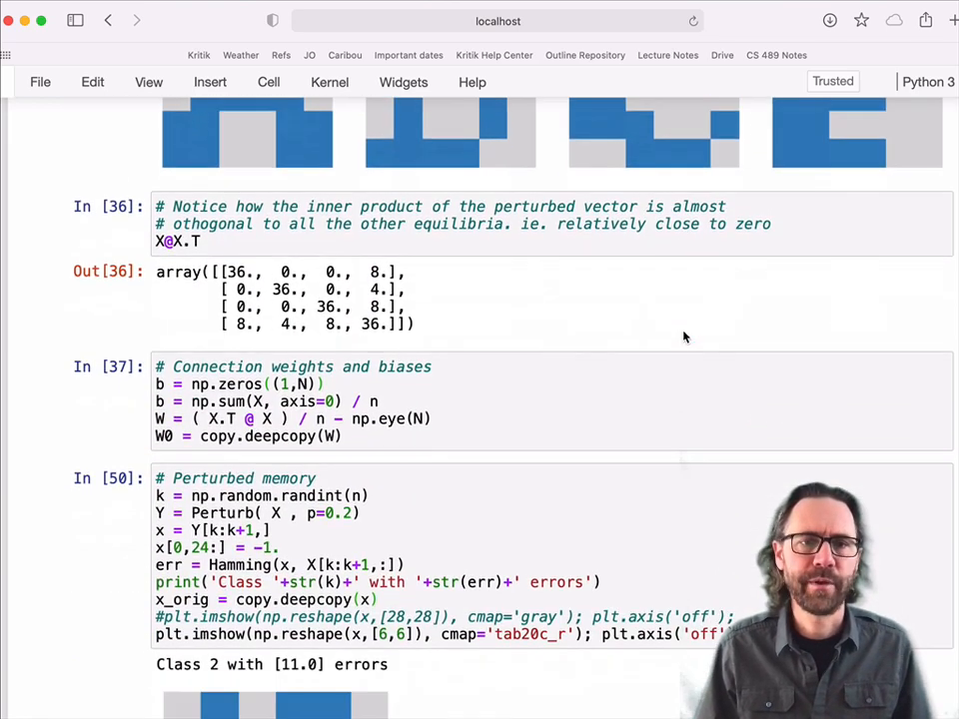
scroll(down, 3)
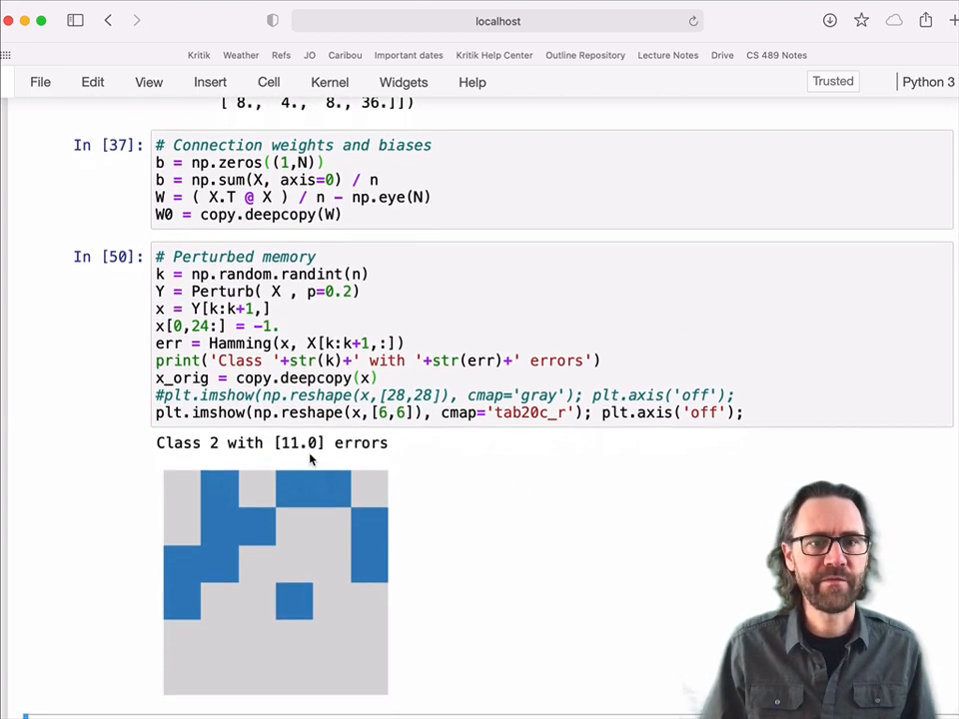
scroll(down, 3)
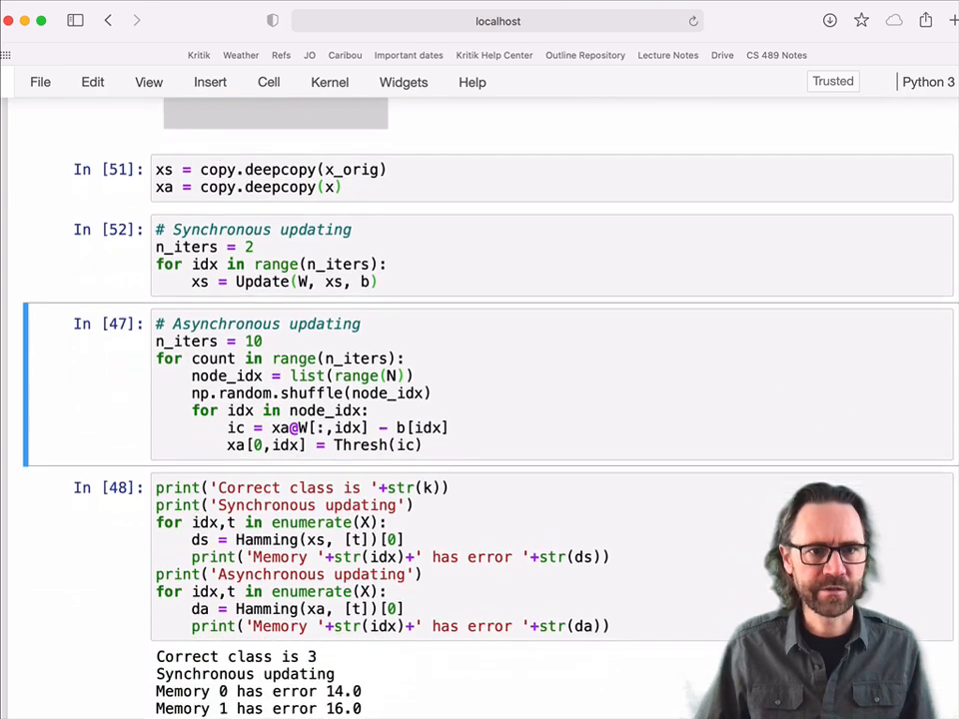
scroll(down, 3)
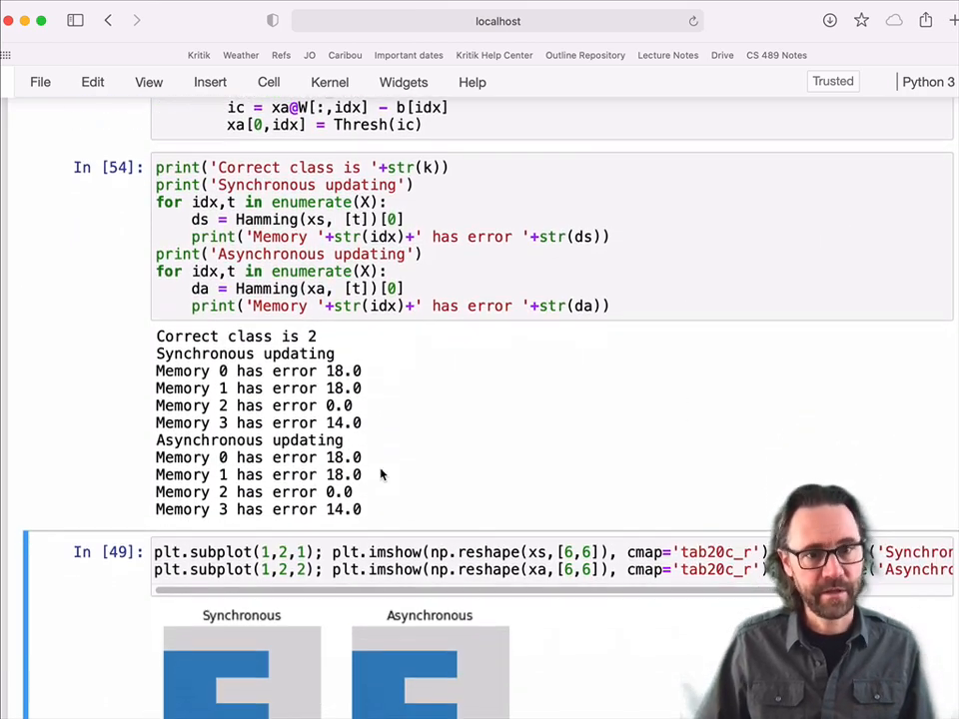